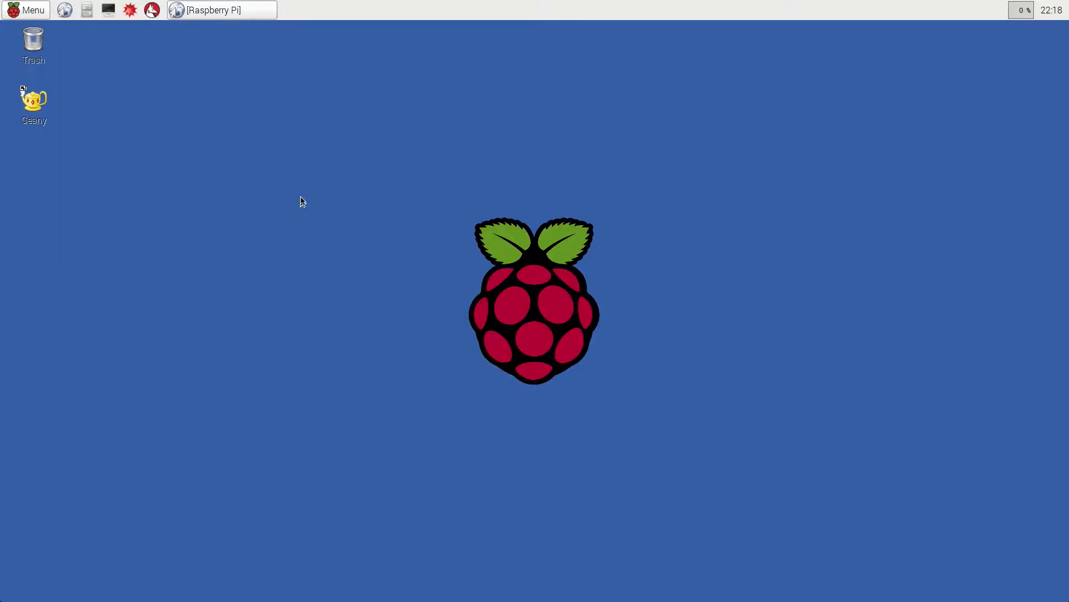
pyautogui.moveTo(295, 202)
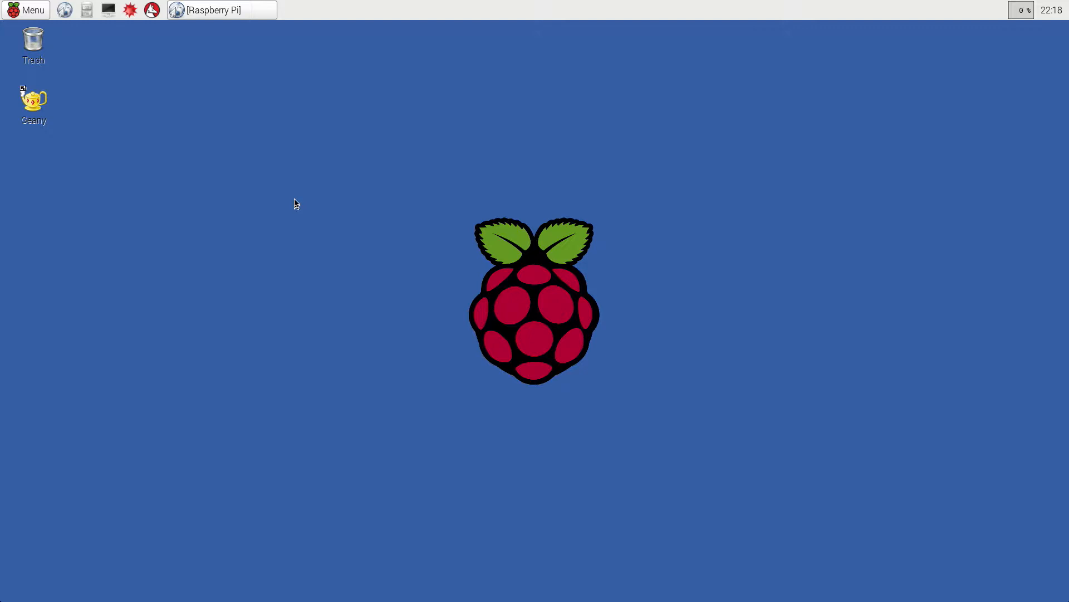
pyautogui.moveTo(249, 168)
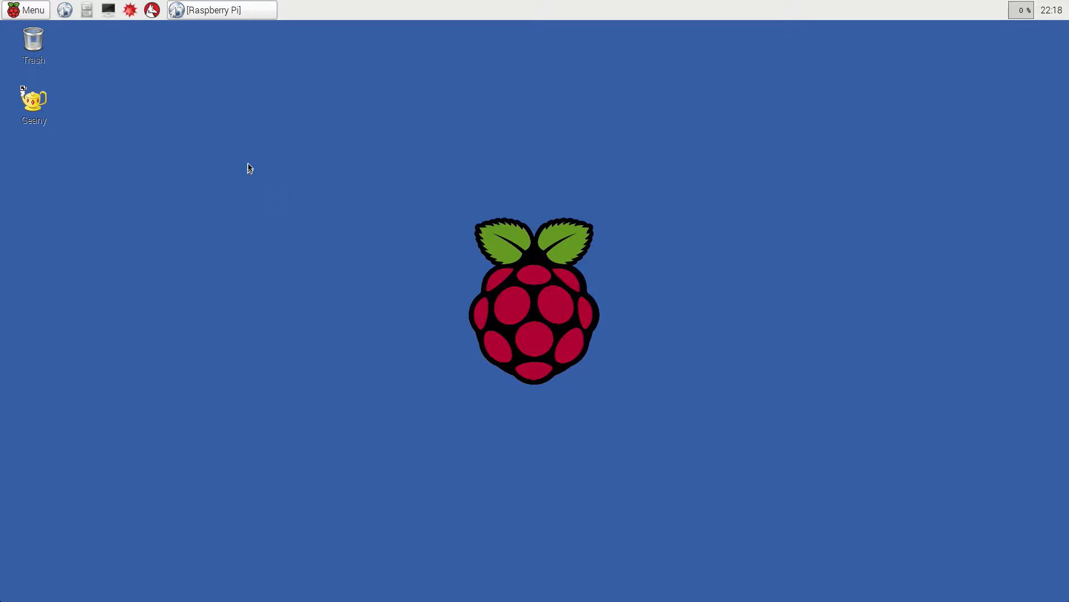
pyautogui.moveTo(221, 10)
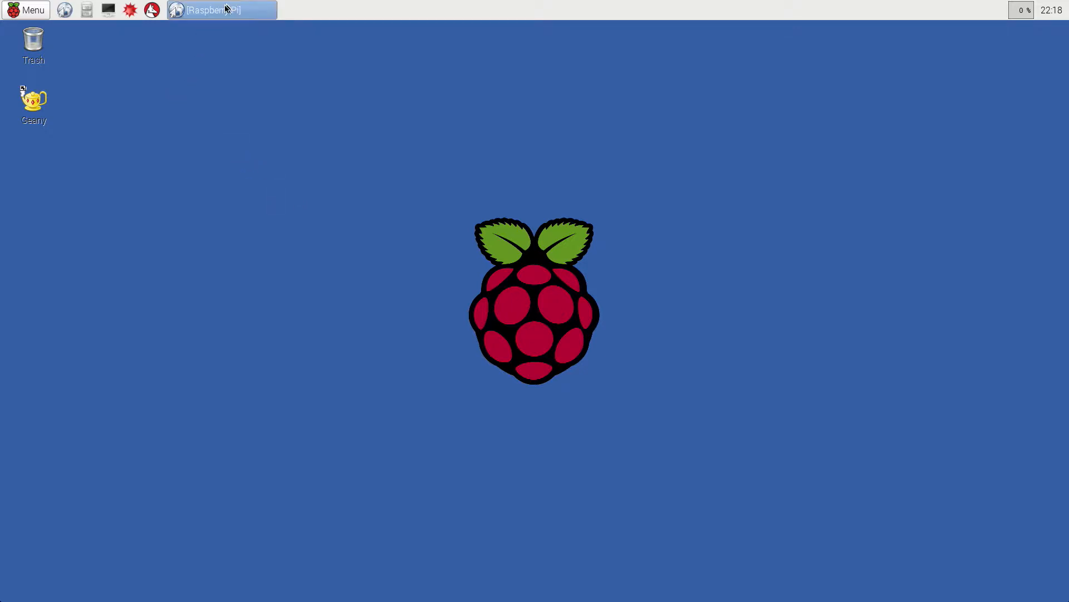
# Step: Reach the Raspberry Pi Documentation contents via the raspberrypi.org Help page
pyautogui.click(219, 10)
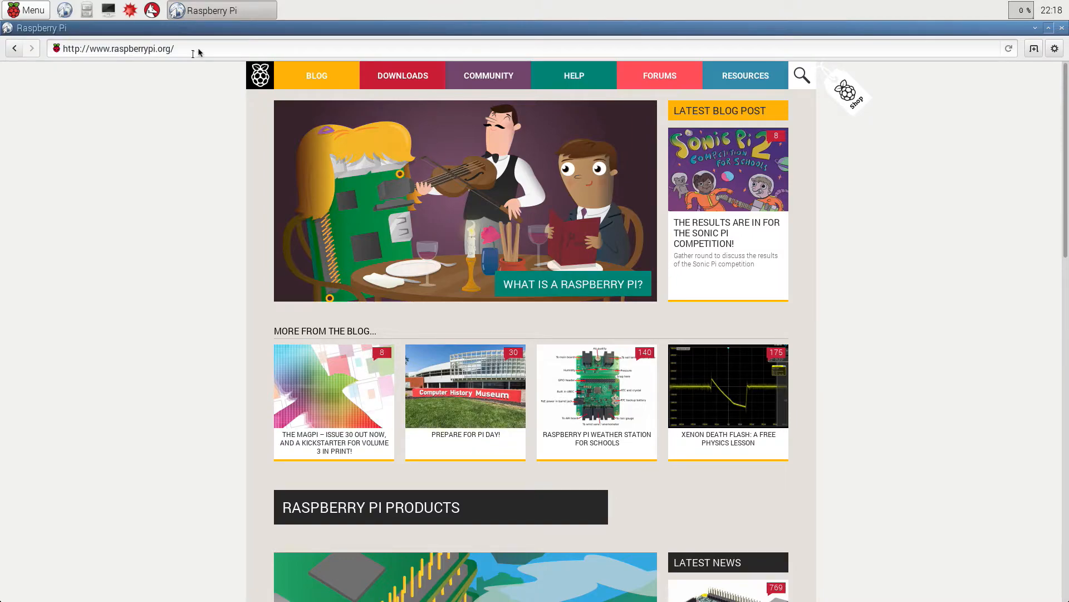
pyautogui.moveTo(361, 145)
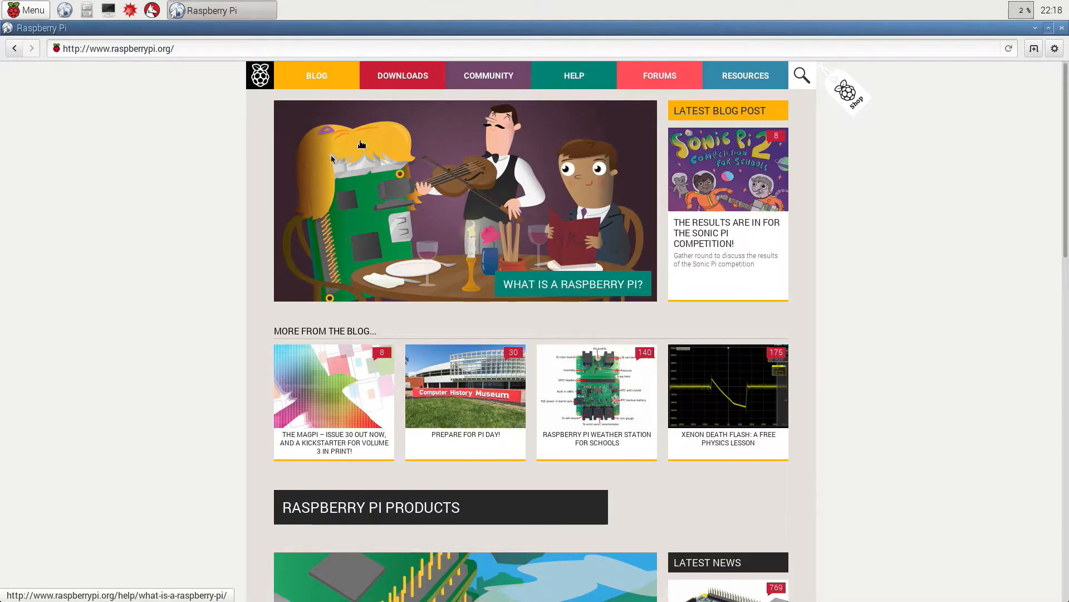
pyautogui.moveTo(488, 76)
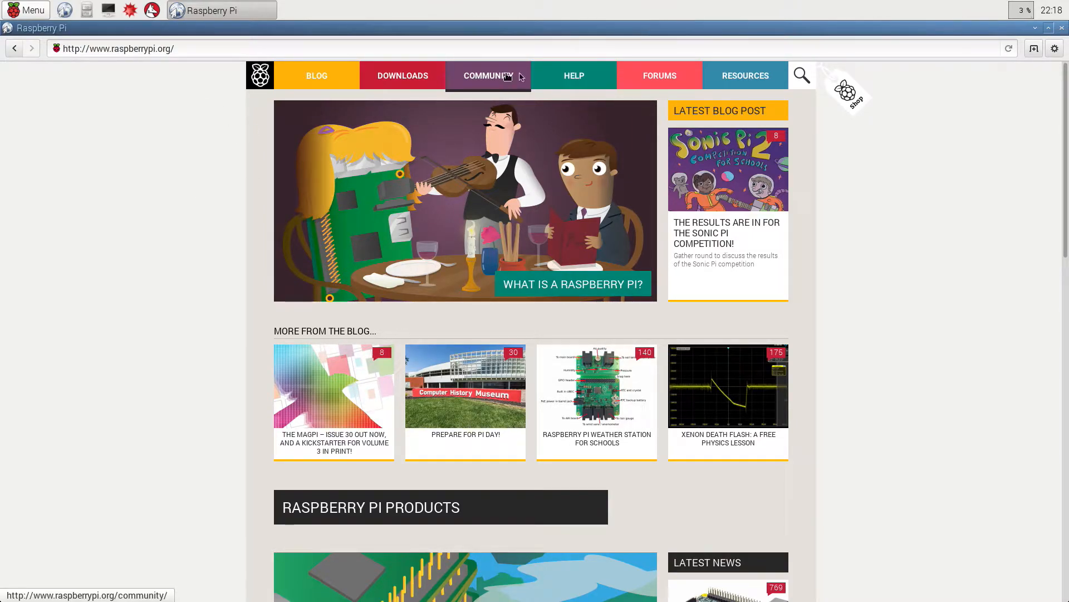
pyautogui.moveTo(376, 243)
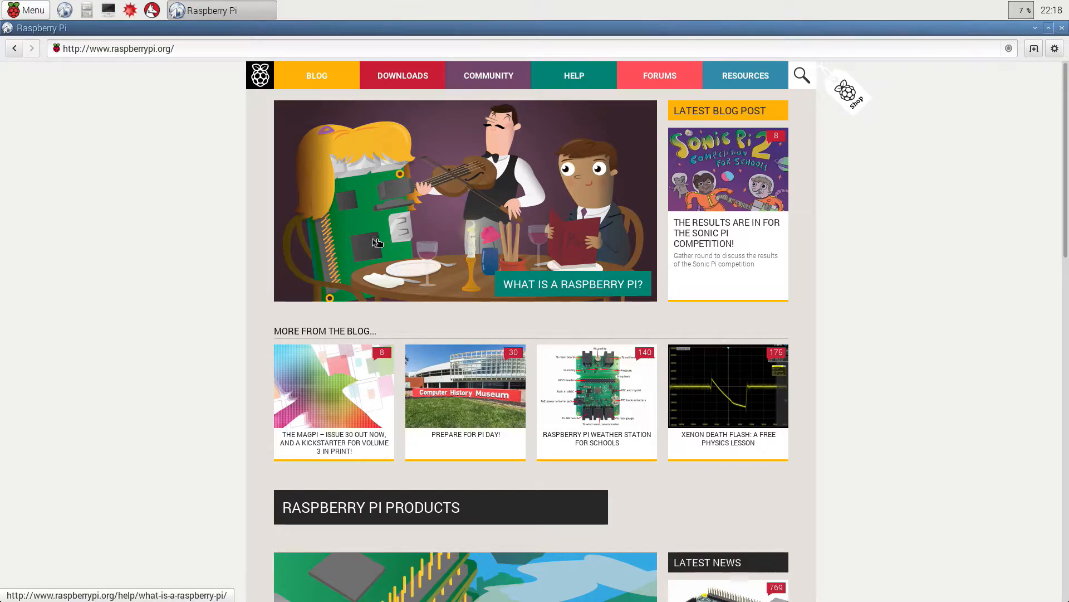
pyautogui.click(574, 76)
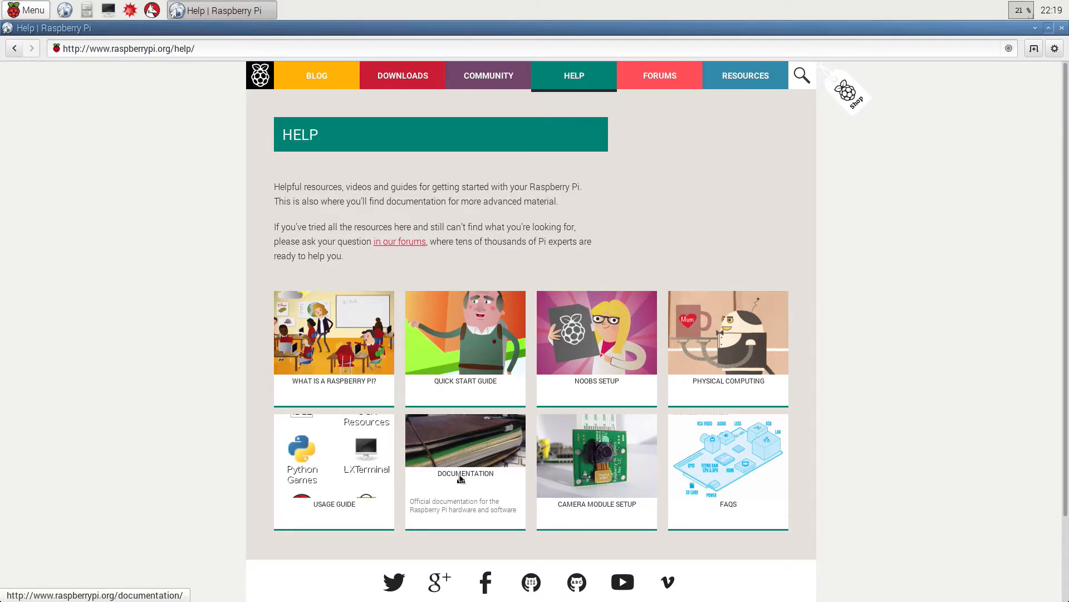
pyautogui.click(464, 456)
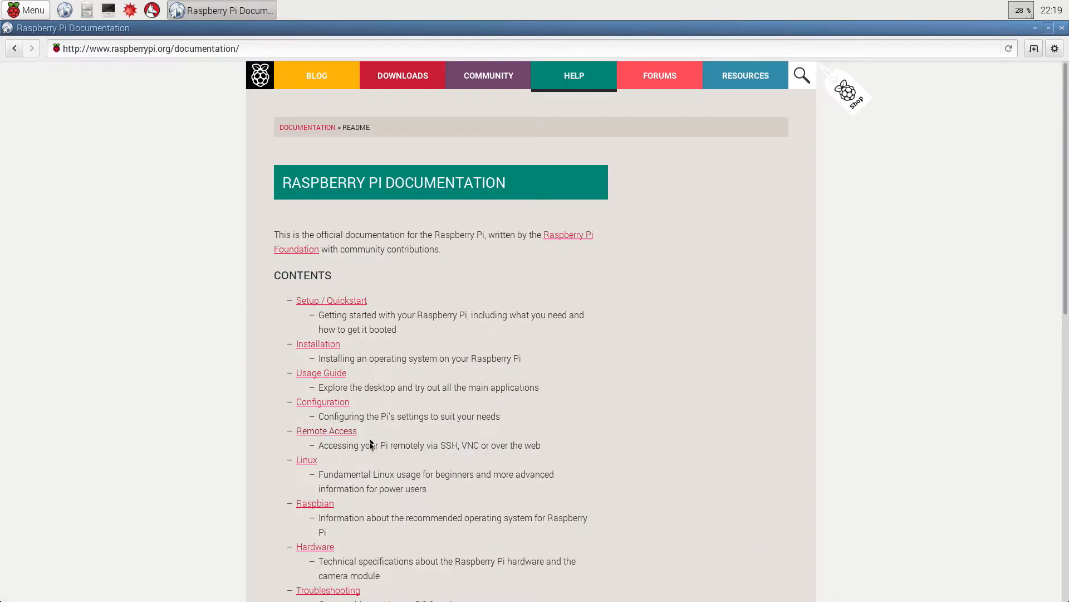
pyautogui.moveTo(392, 276)
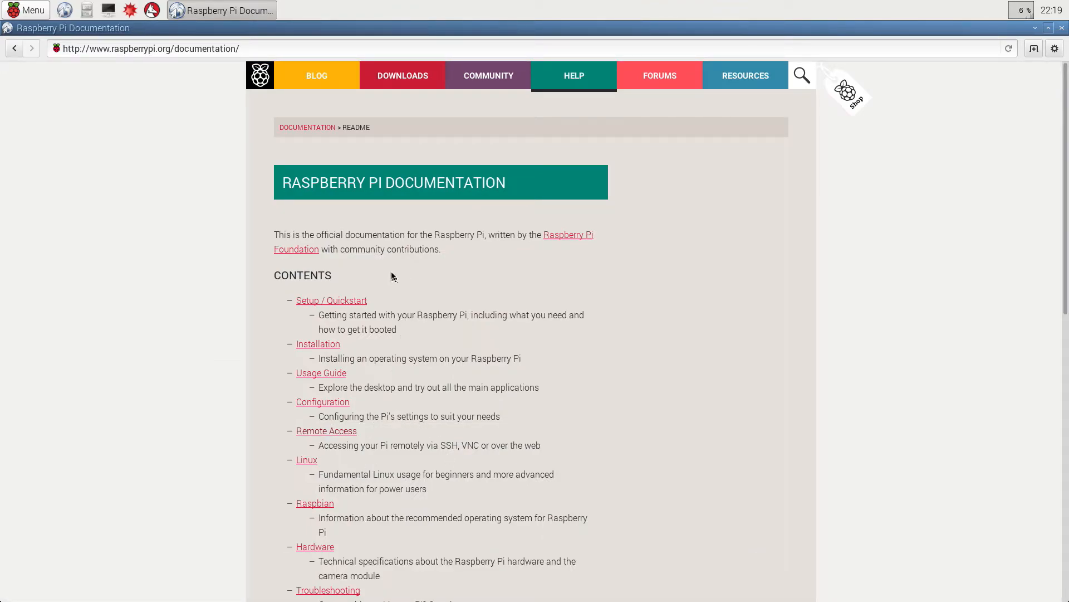
pyautogui.moveTo(327, 430)
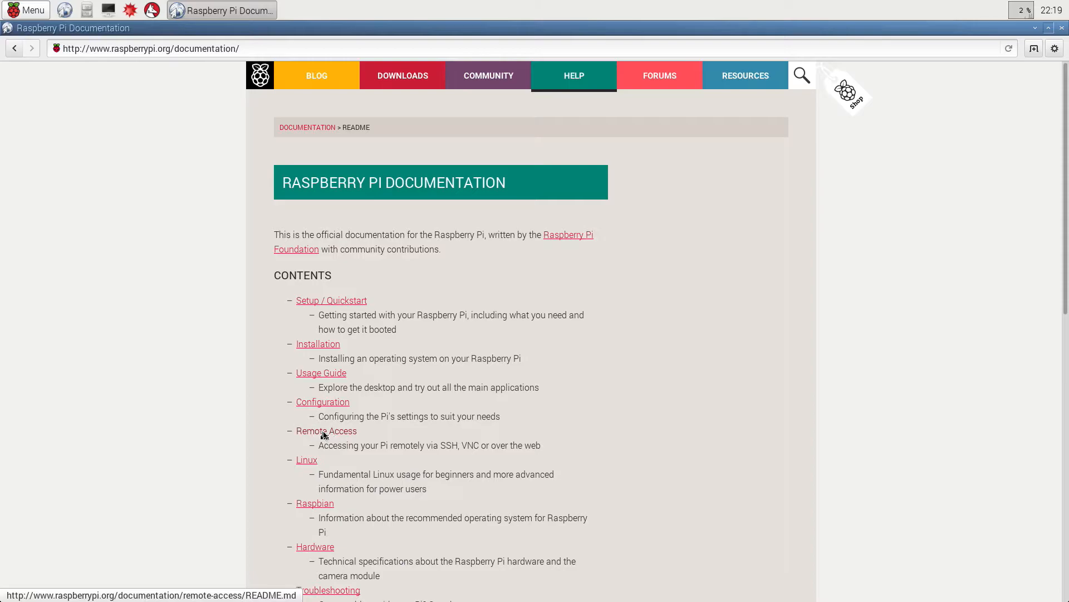
# Step: Navigate from Remote Access to the VNC (Virtual Network Computing) setup guide
pyautogui.click(325, 430)
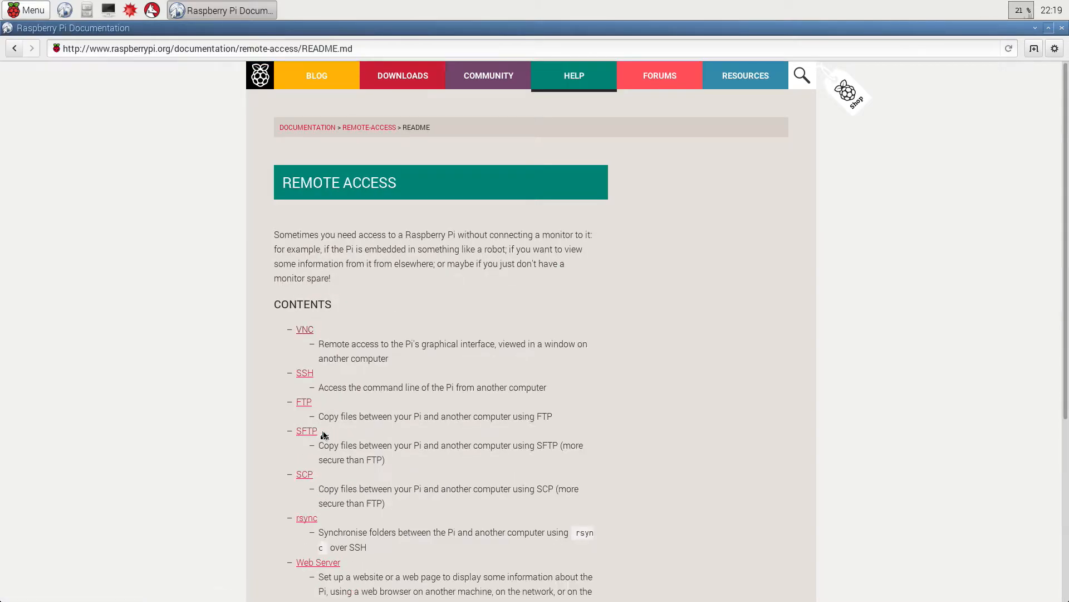
pyautogui.moveTo(312, 334)
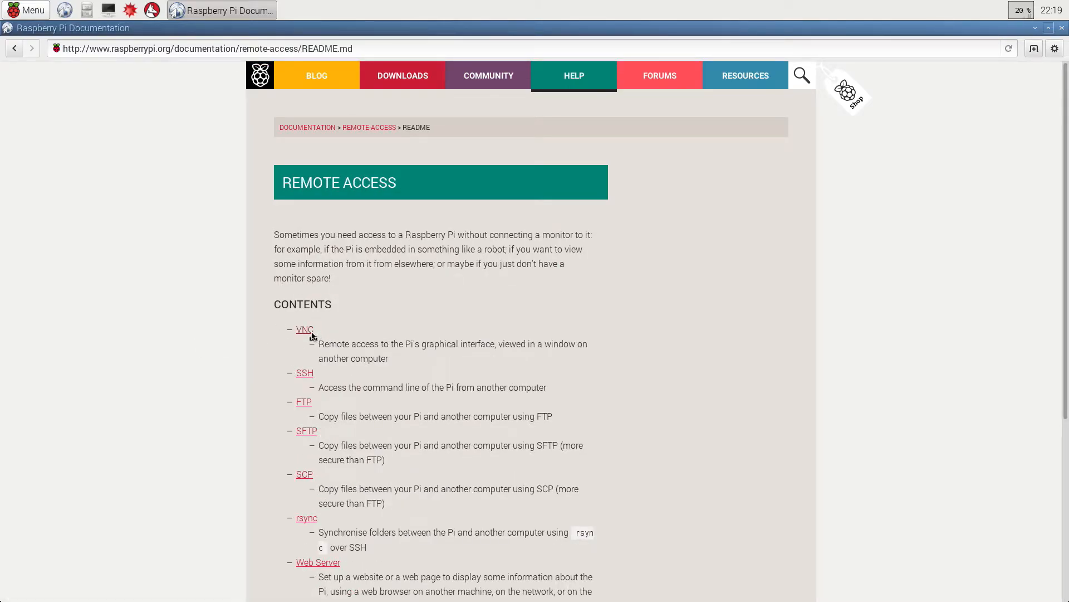
pyautogui.click(304, 329)
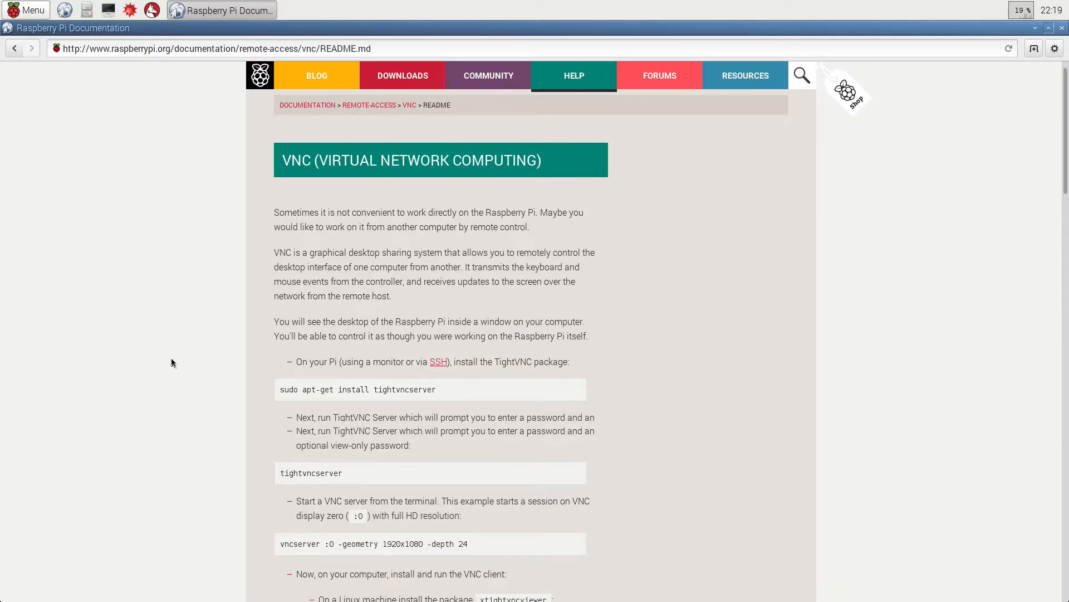
# Step: Scroll the VNC guide to its 'To run at boot' init script, then minimize the browser
pyautogui.scroll(-3)
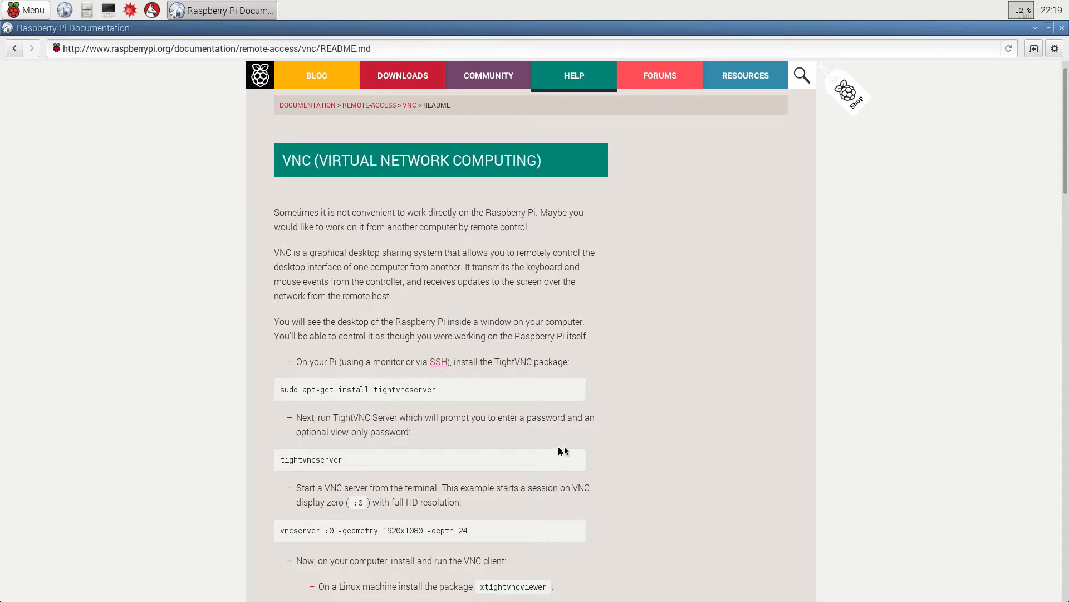
pyautogui.moveTo(623, 461)
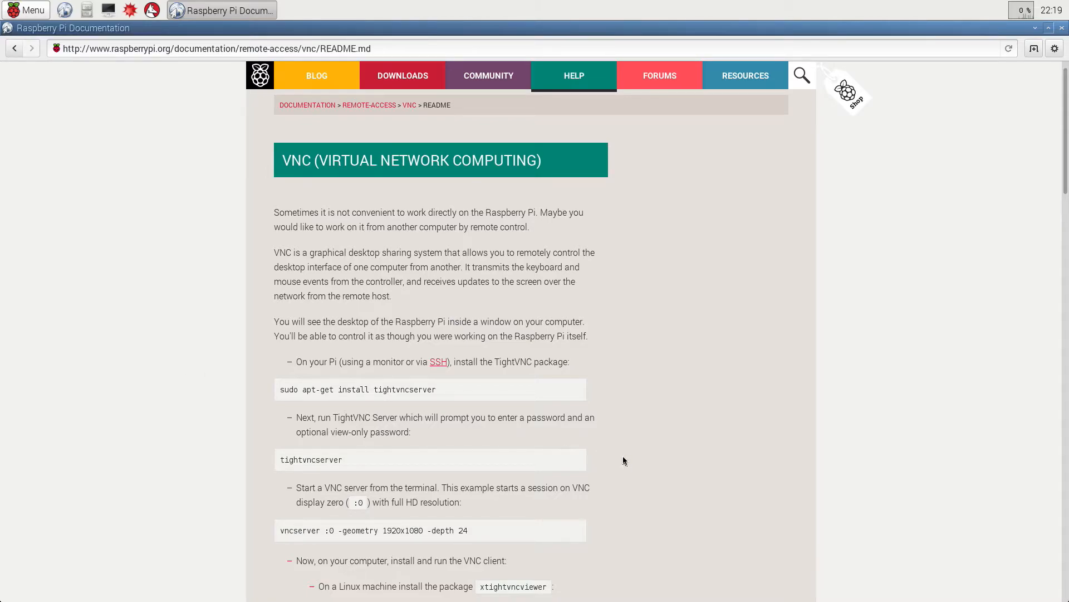
pyautogui.scroll(-3)
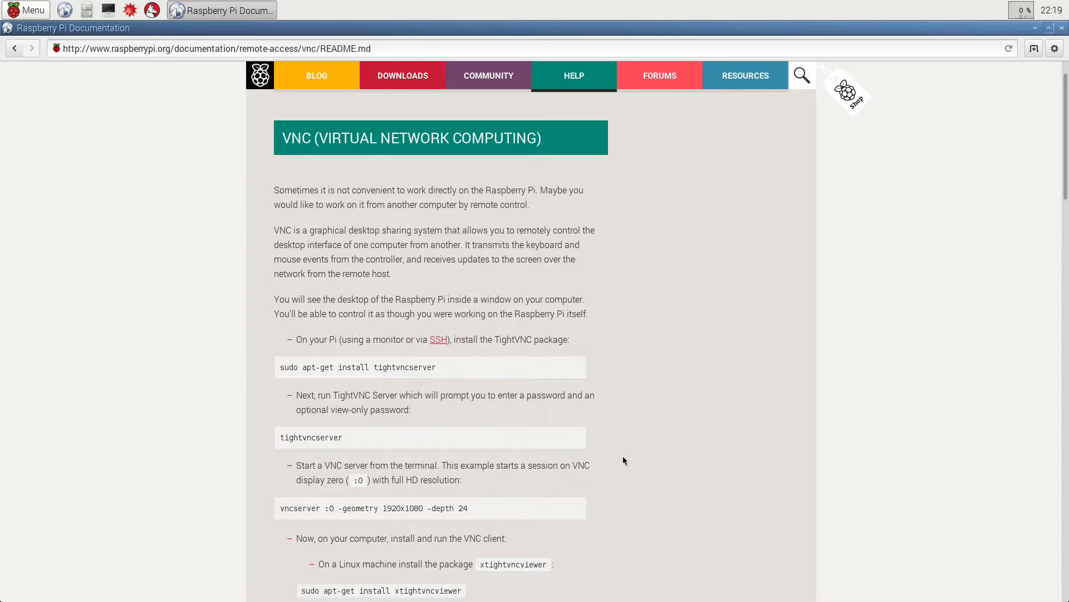
pyautogui.scroll(3)
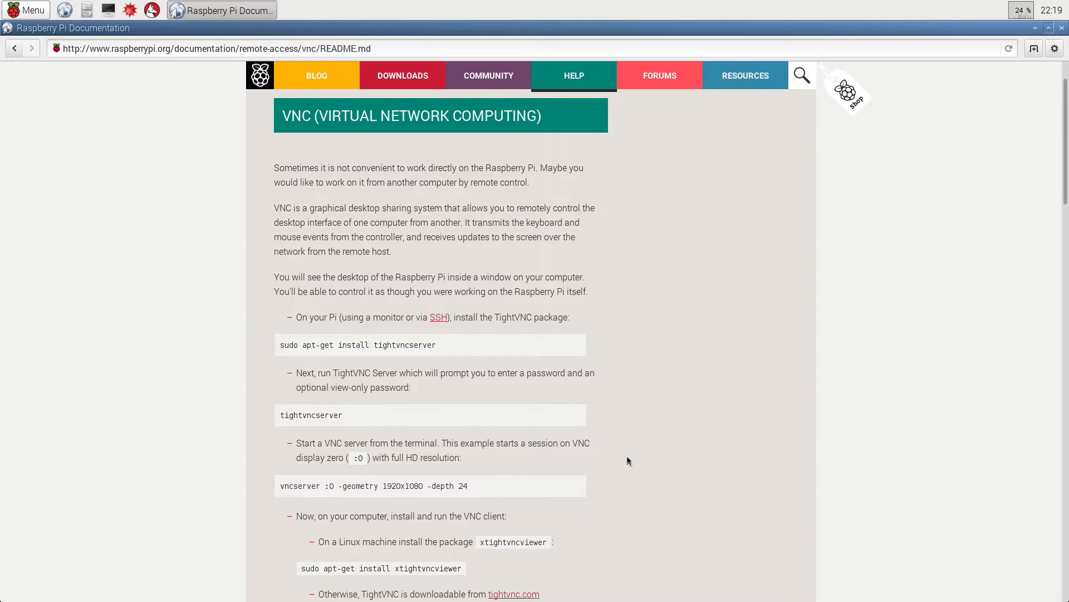
pyautogui.moveTo(543, 425)
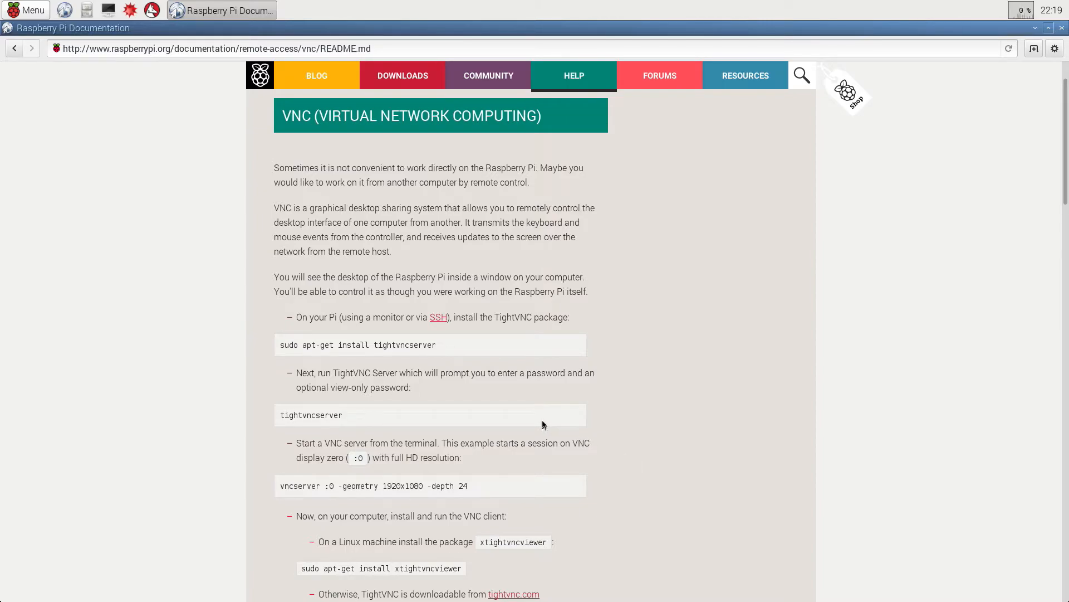
pyautogui.moveTo(376, 182)
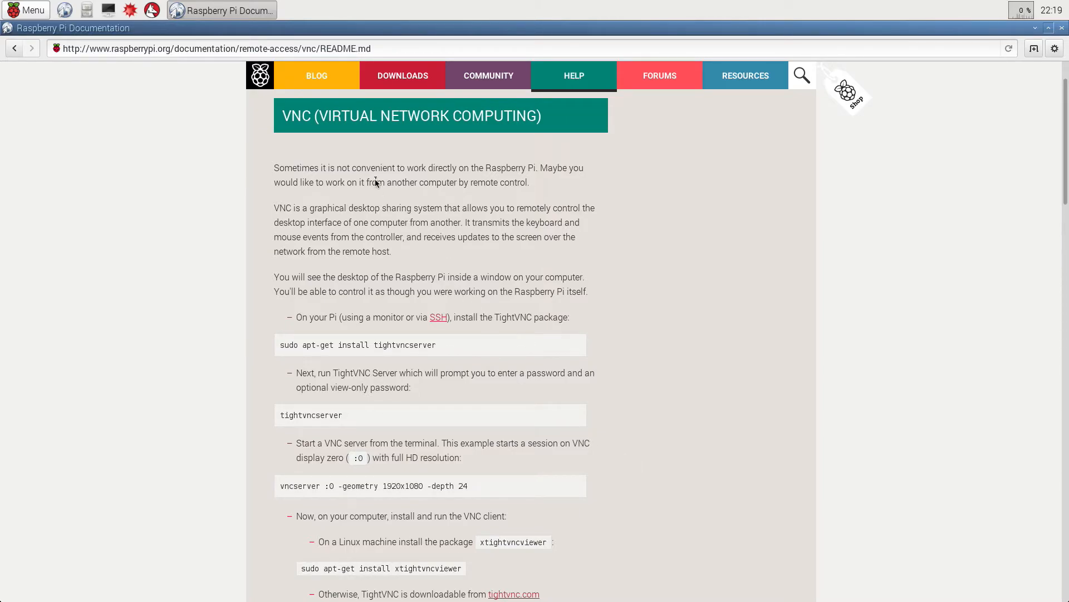
pyautogui.moveTo(360, 271)
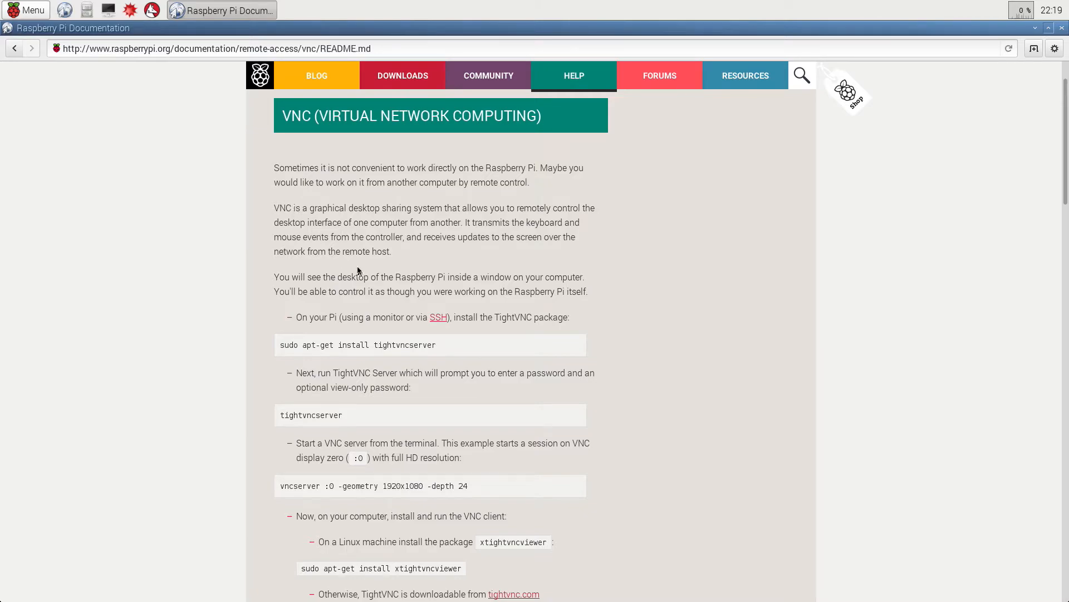
pyautogui.moveTo(219, 370)
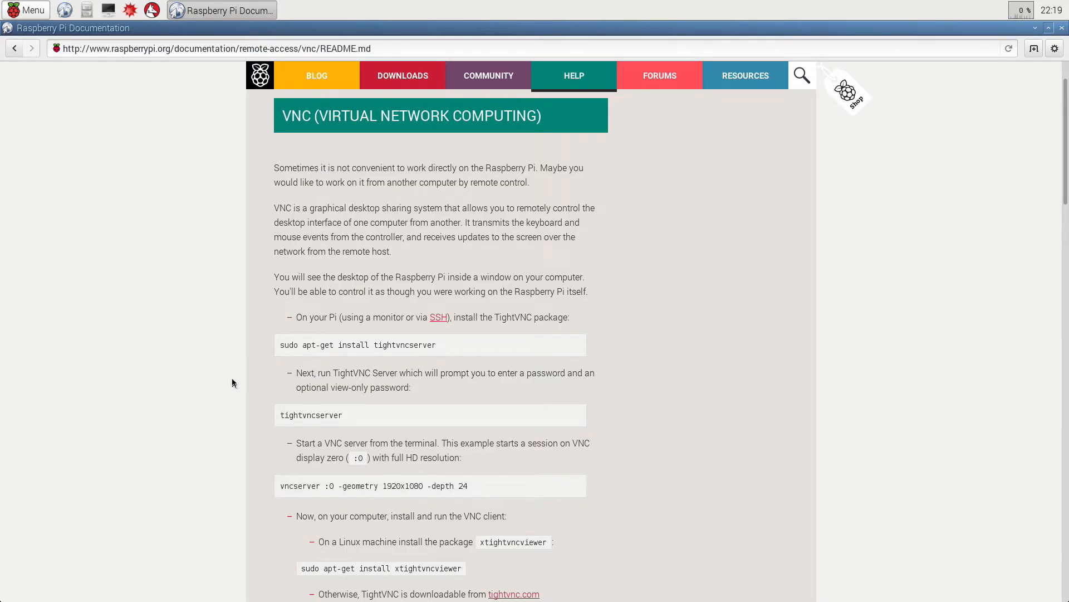
pyautogui.scroll(-3)
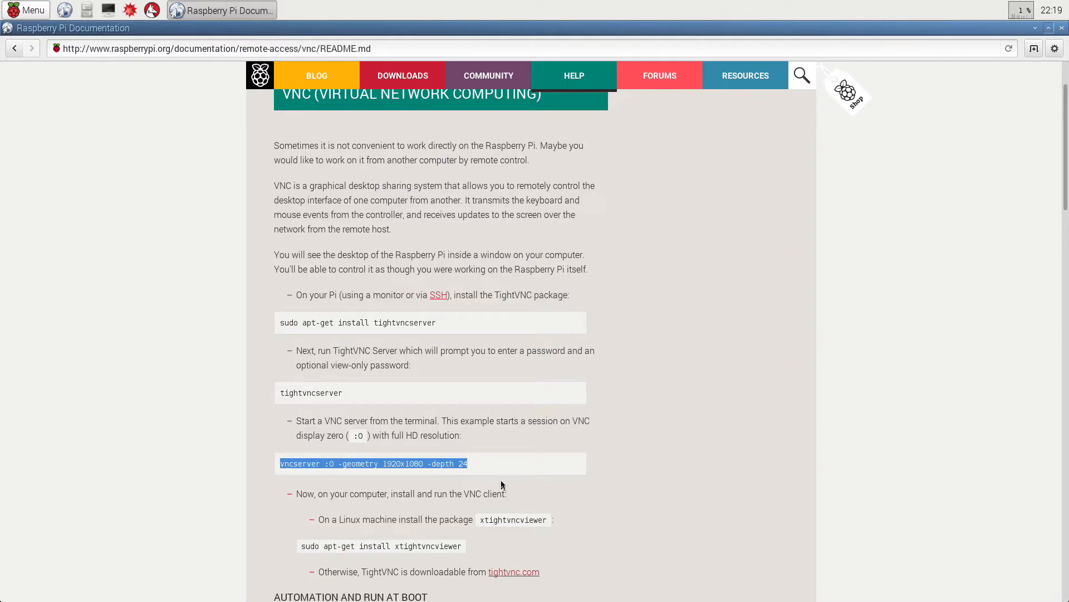
pyautogui.moveTo(713, 484)
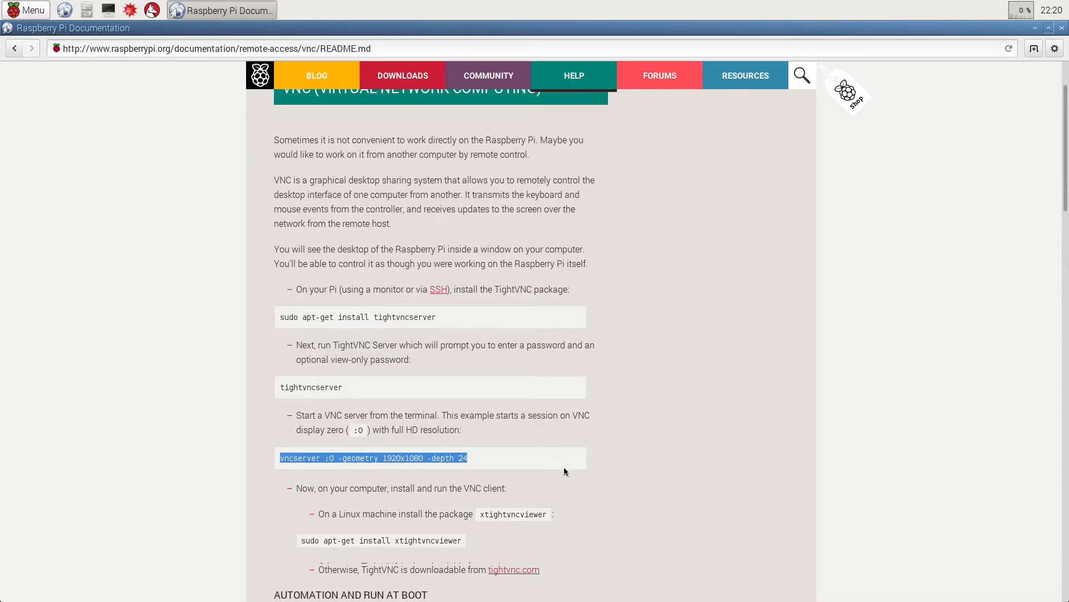
pyautogui.scroll(-3)
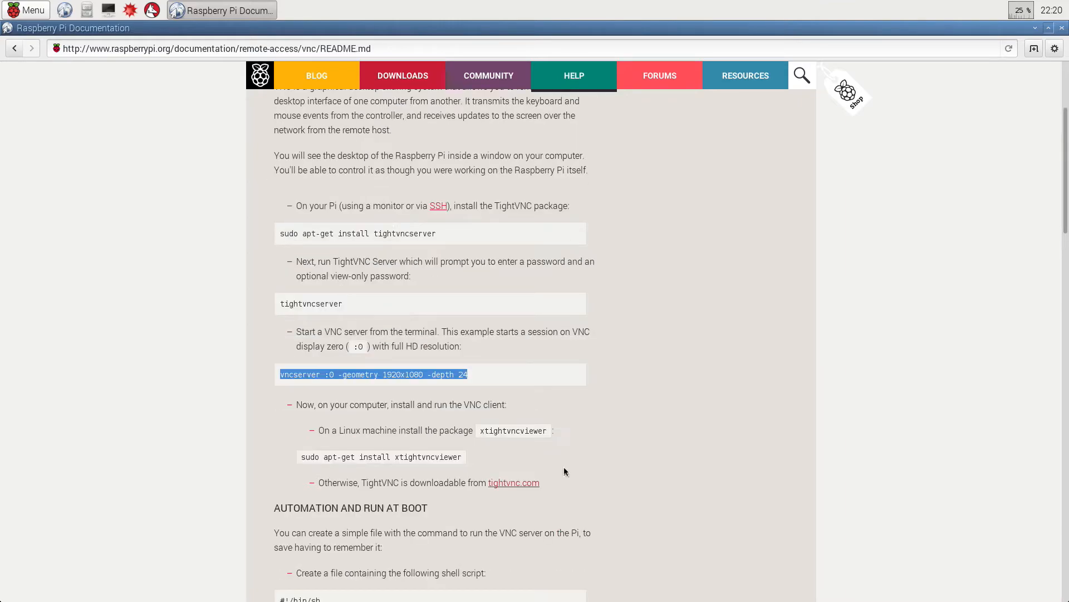
pyautogui.scroll(-3)
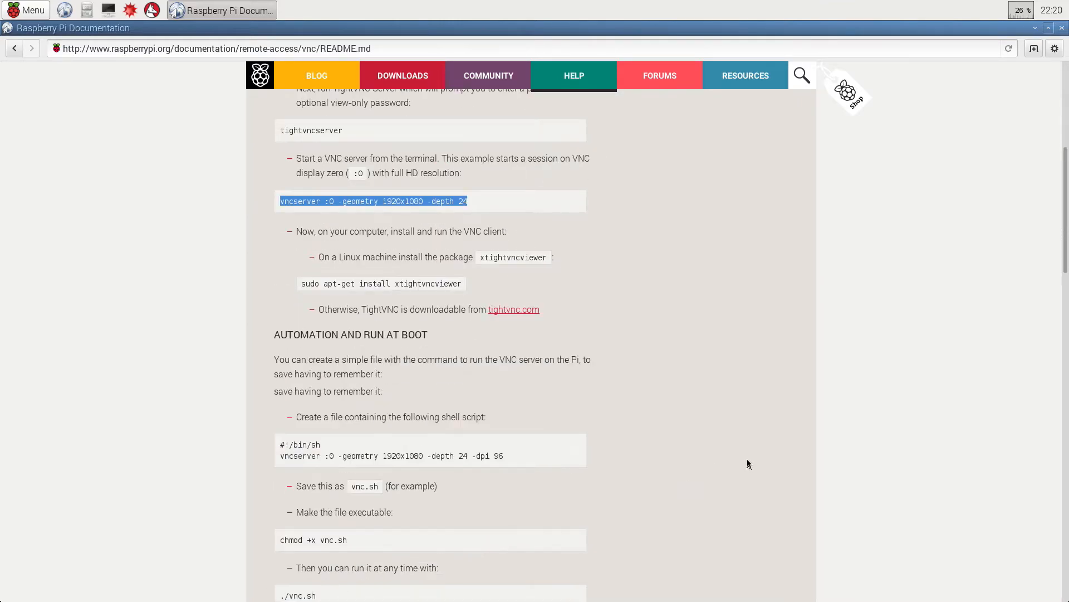
pyautogui.scroll(-3)
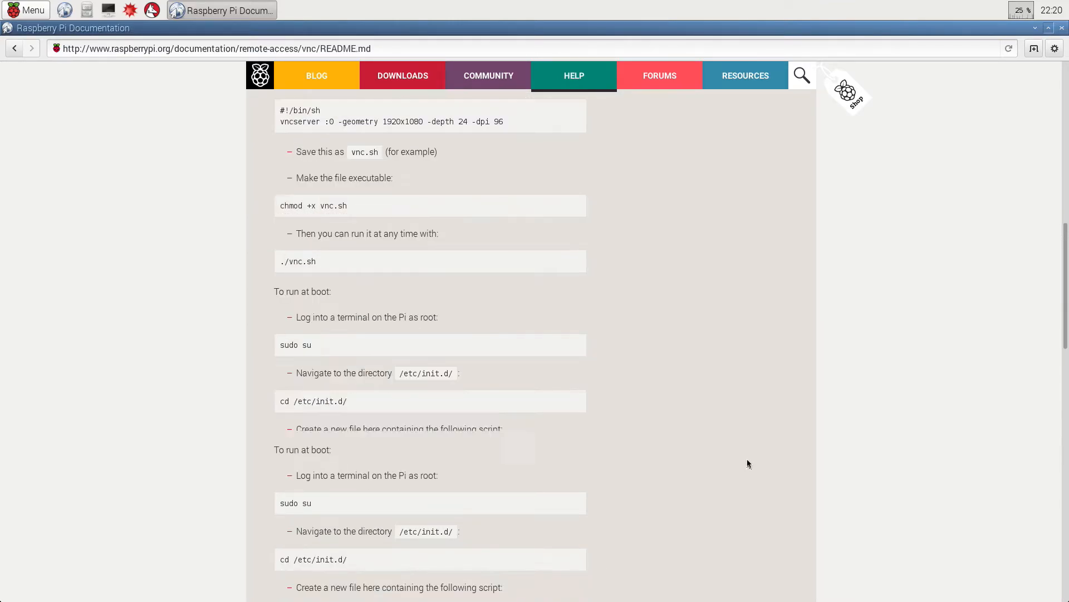
pyautogui.scroll(-3)
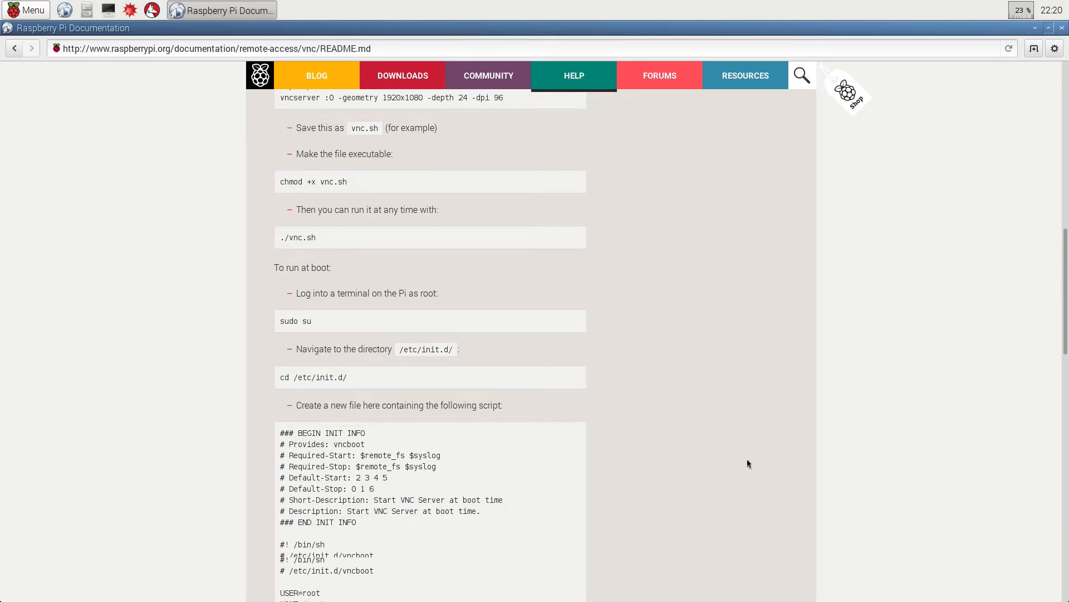
pyautogui.scroll(-3)
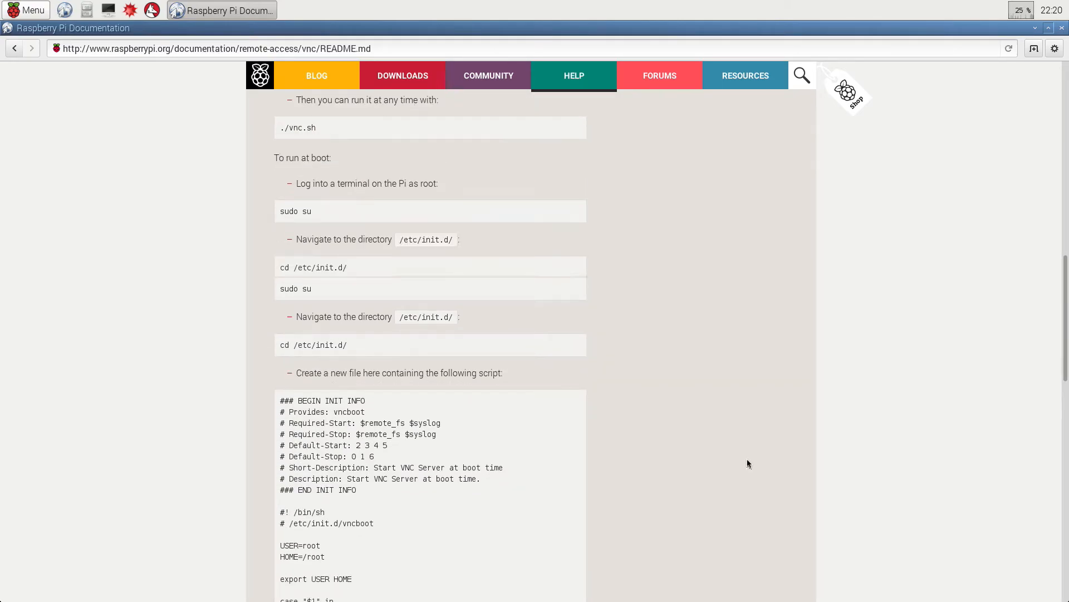
pyautogui.scroll(-3)
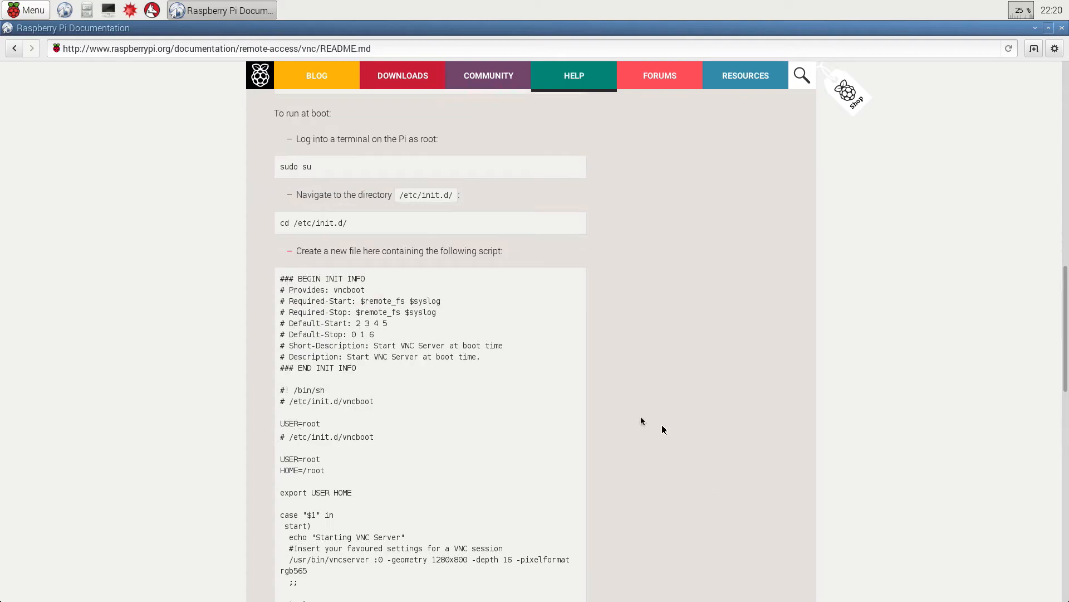
pyautogui.scroll(-3)
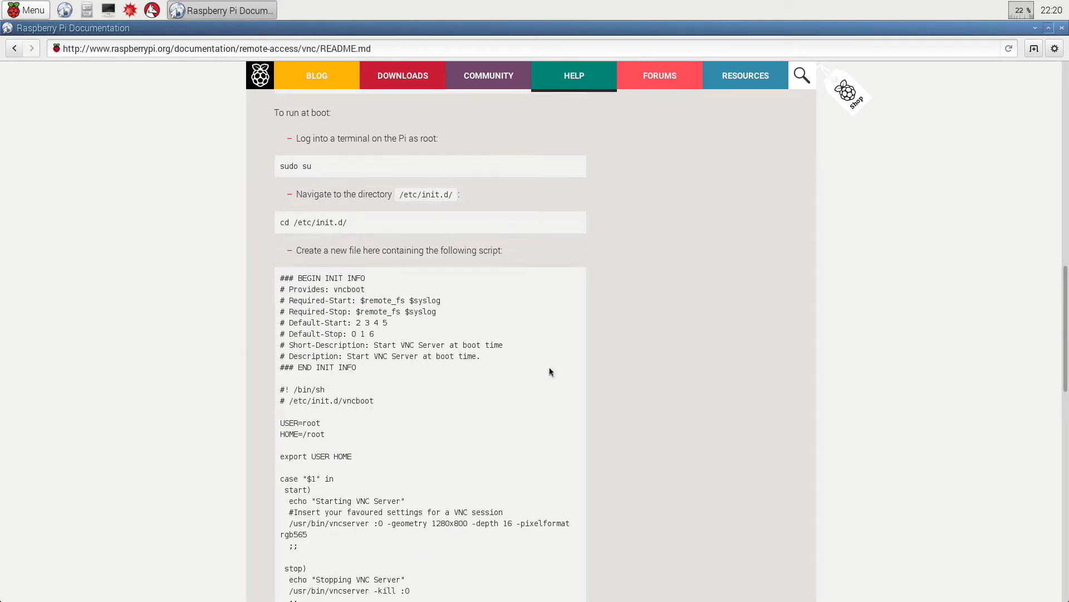
pyautogui.scroll(-3)
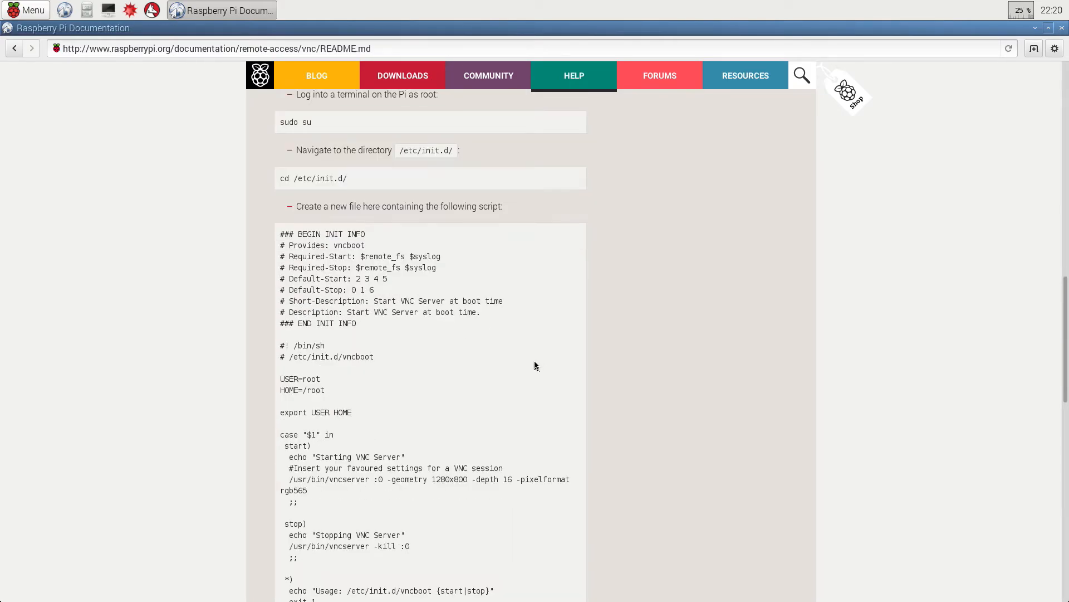
pyautogui.moveTo(428, 416)
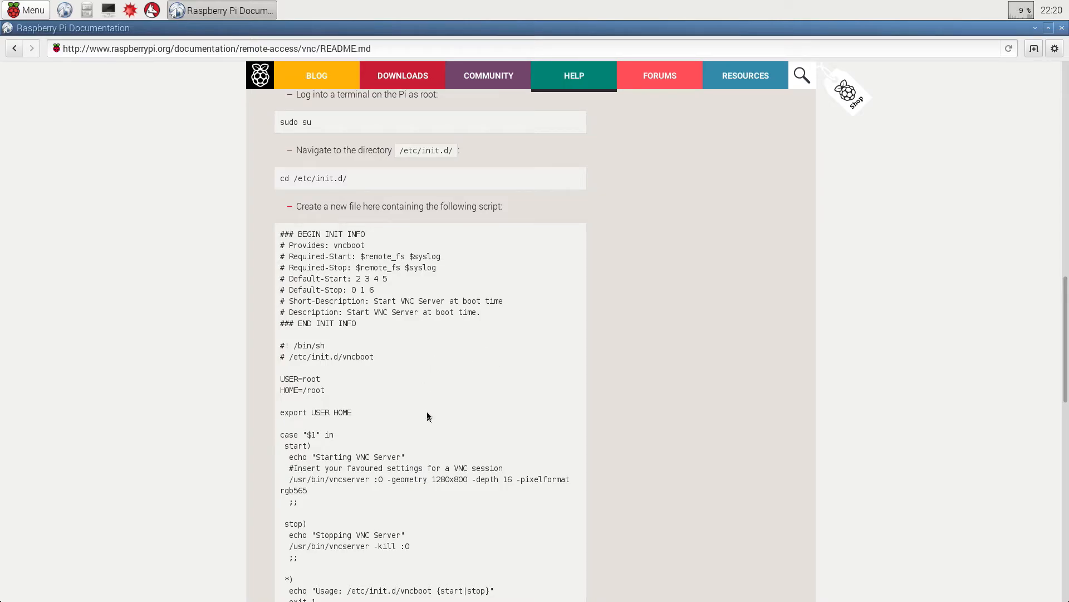
pyautogui.moveTo(363, 479)
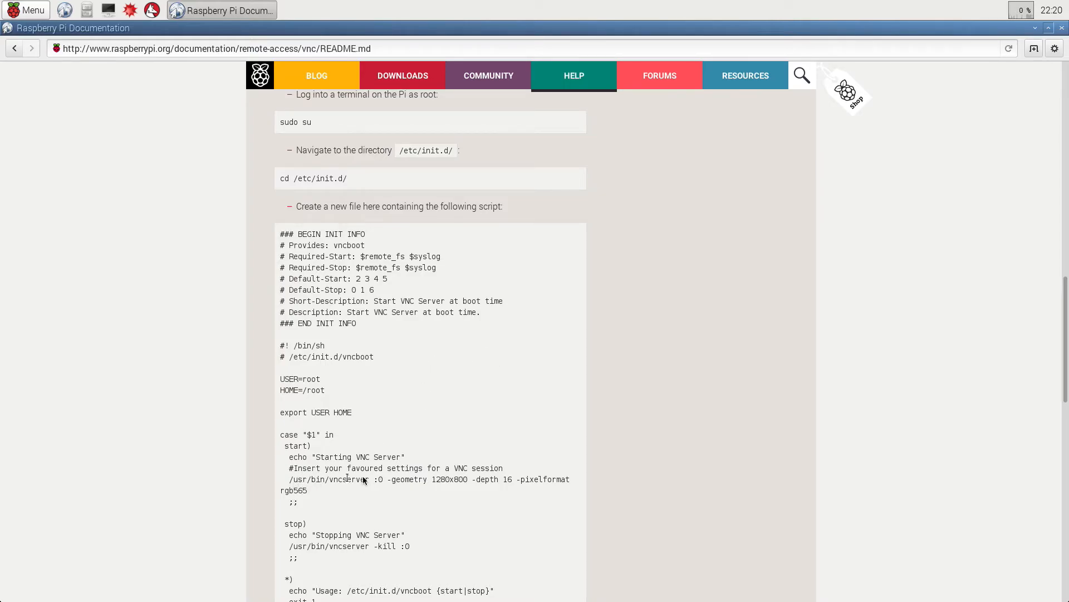
pyautogui.moveTo(398, 481)
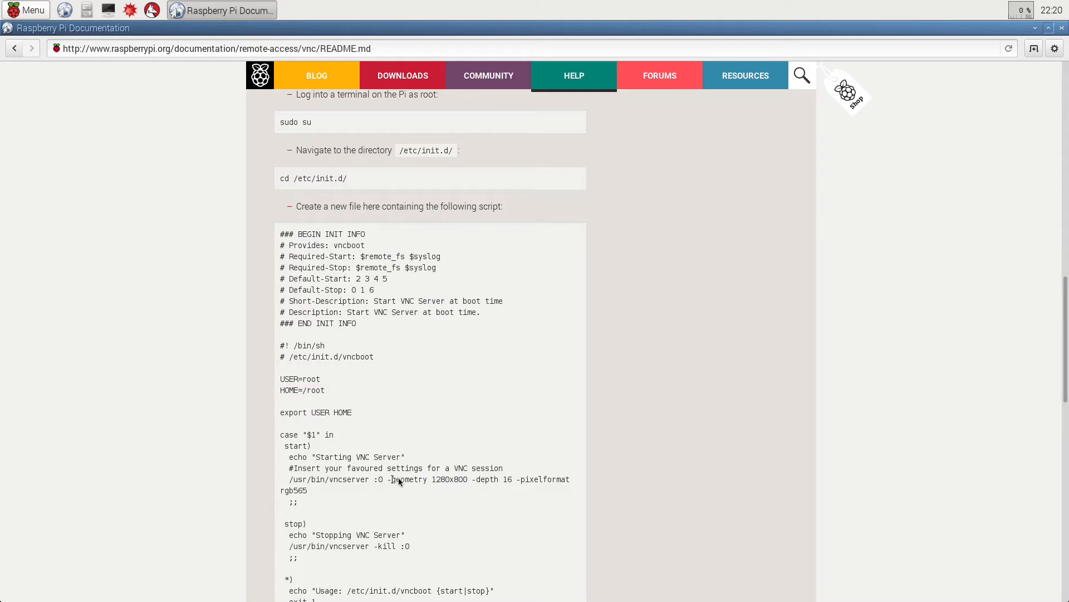
pyautogui.moveTo(569, 479)
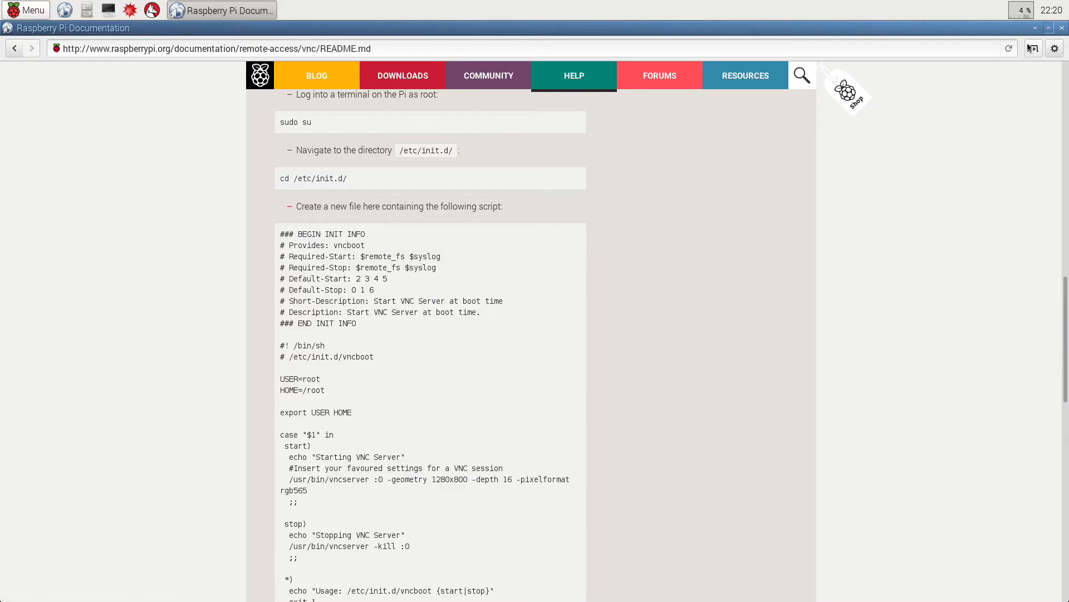
pyautogui.click(1036, 27)
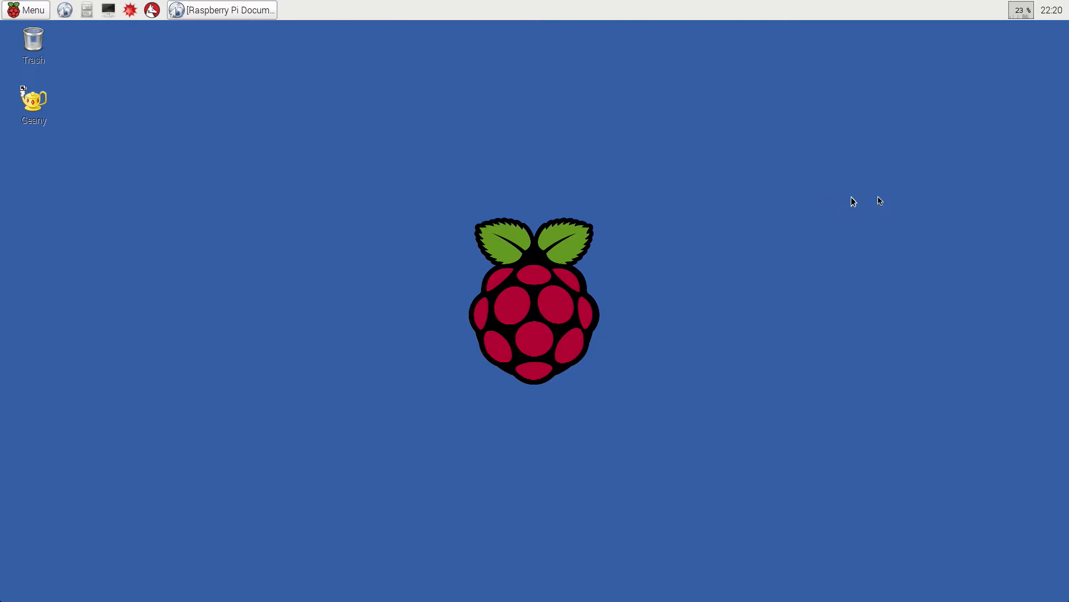
# Step: Launch Geany from its desktop icon, then bring the VNC documentation browser back
pyautogui.click(33, 100)
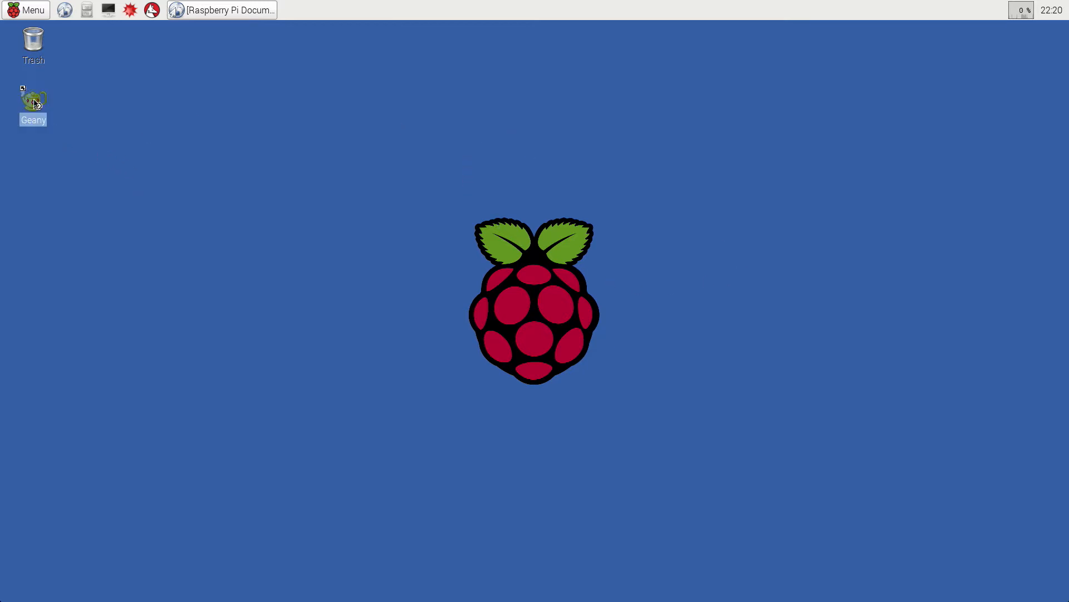
pyautogui.doubleClick(33, 100)
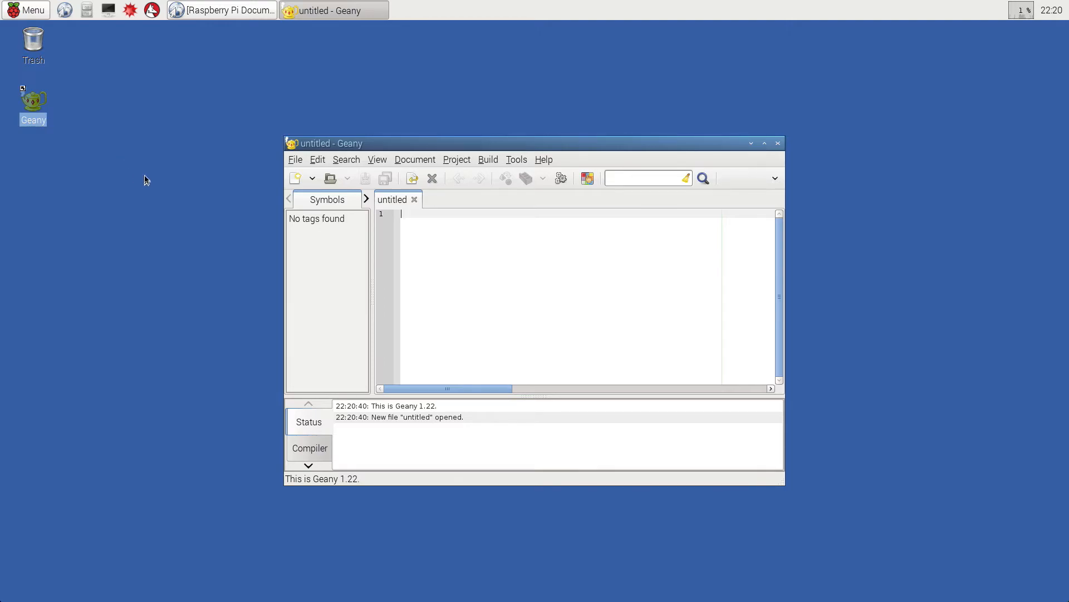
pyautogui.moveTo(270, 75)
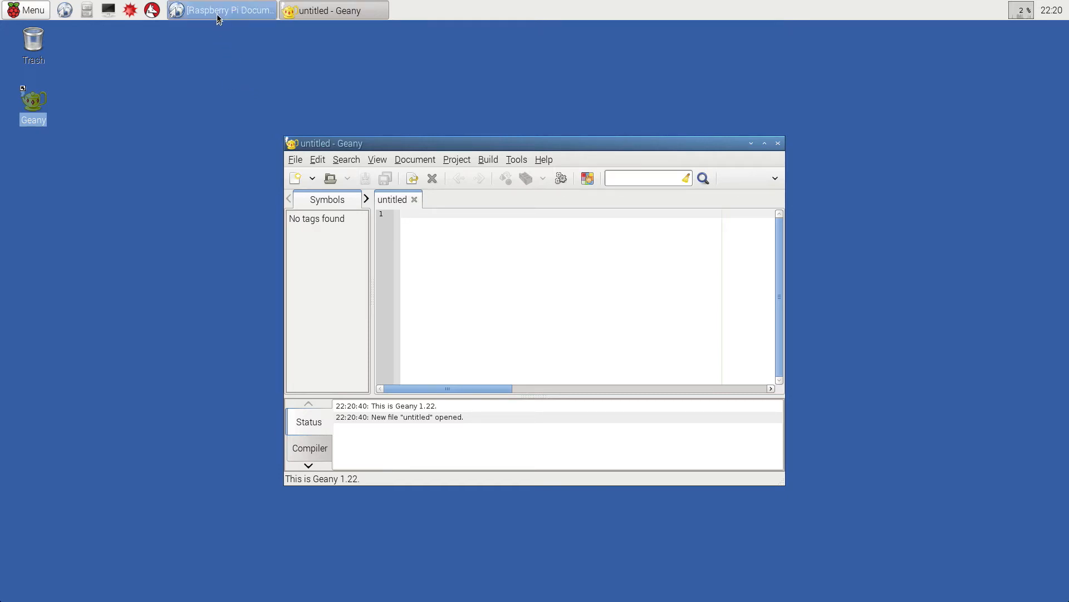
pyautogui.click(222, 10)
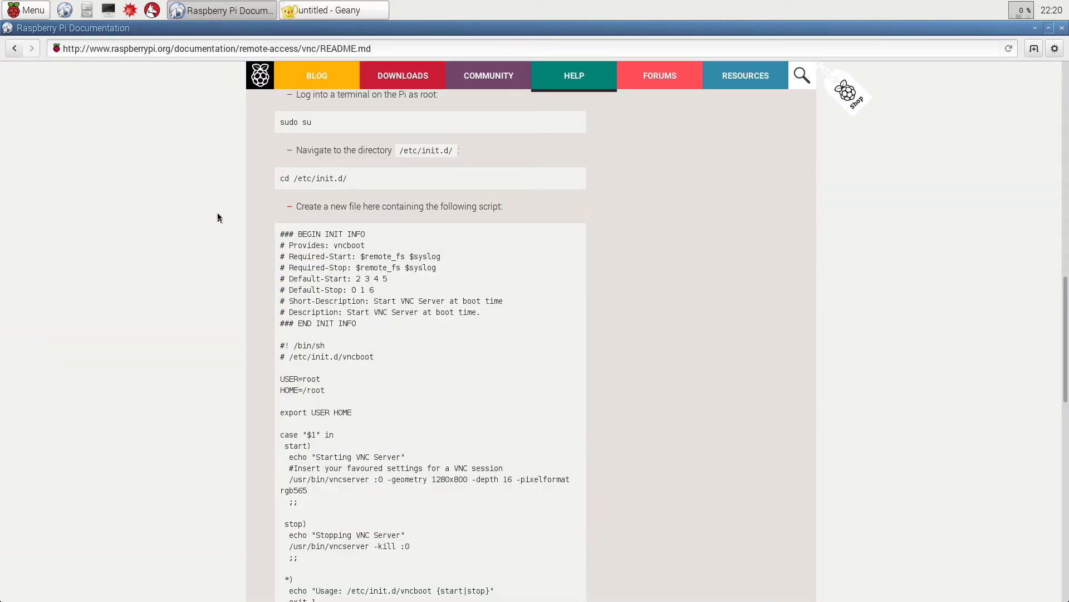
pyautogui.moveTo(522, 93)
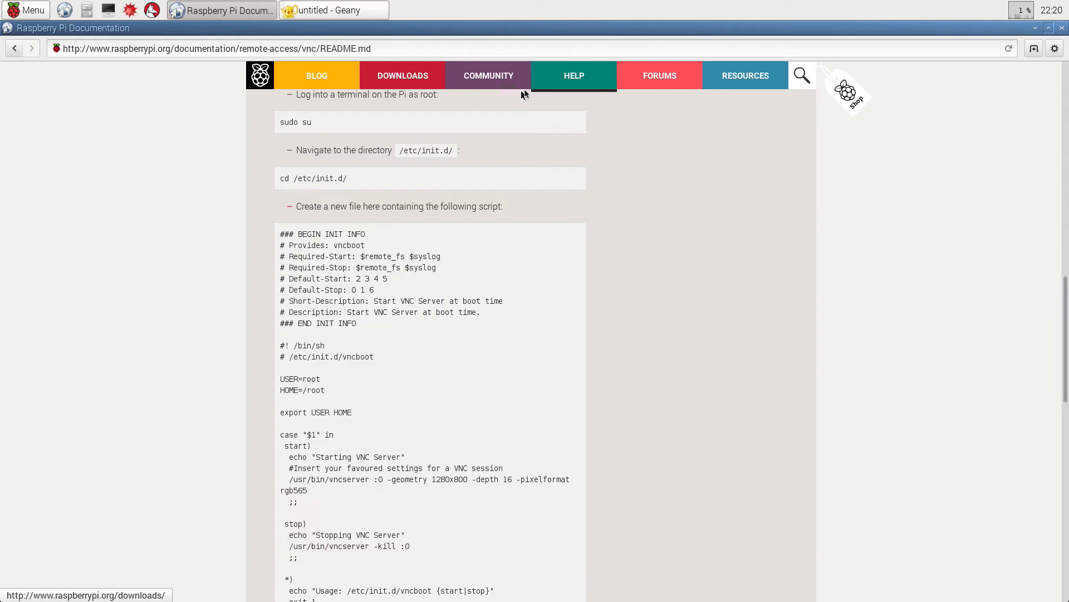
pyautogui.moveTo(457, 116)
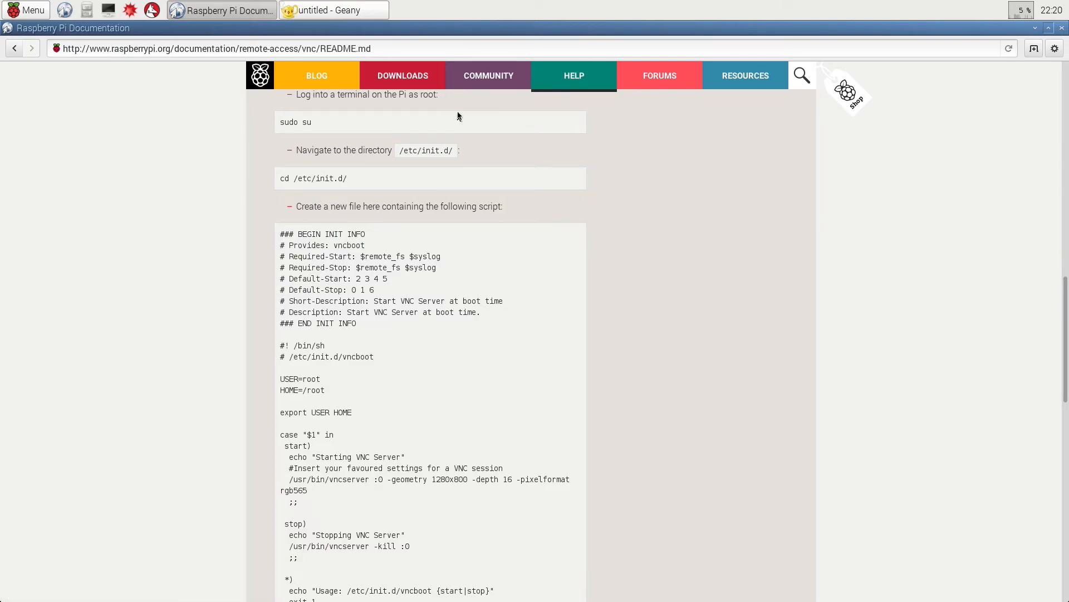
pyautogui.moveTo(502, 135)
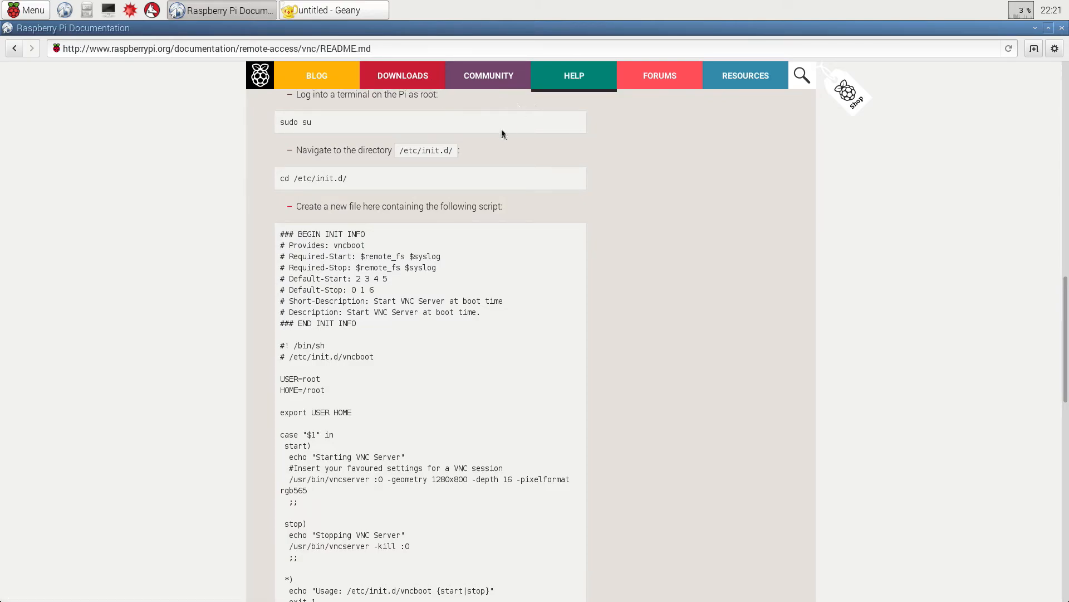
pyautogui.moveTo(354, 179)
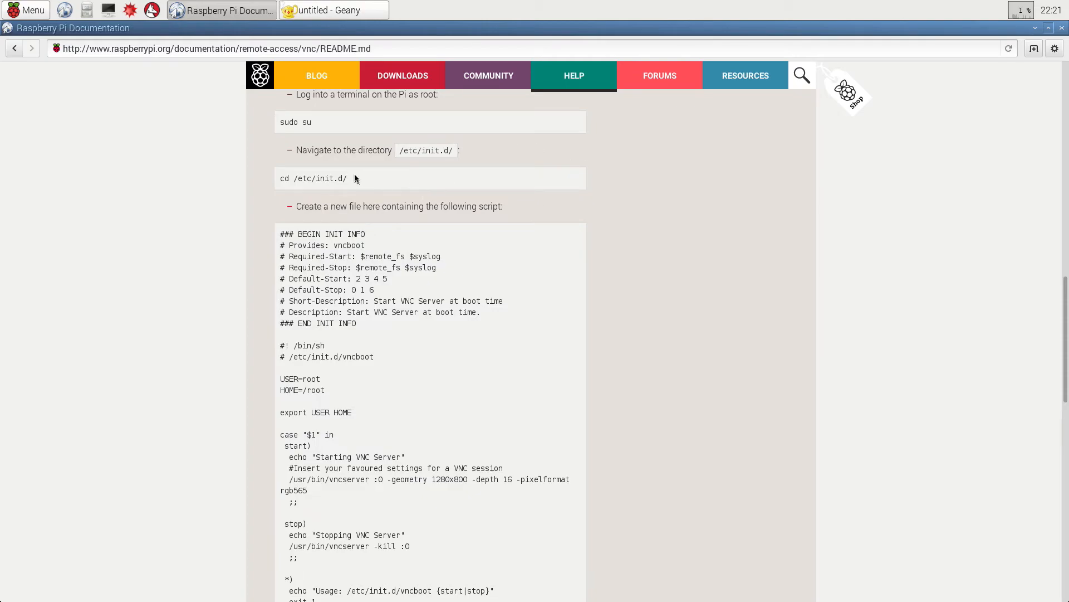
pyautogui.moveTo(333, 10)
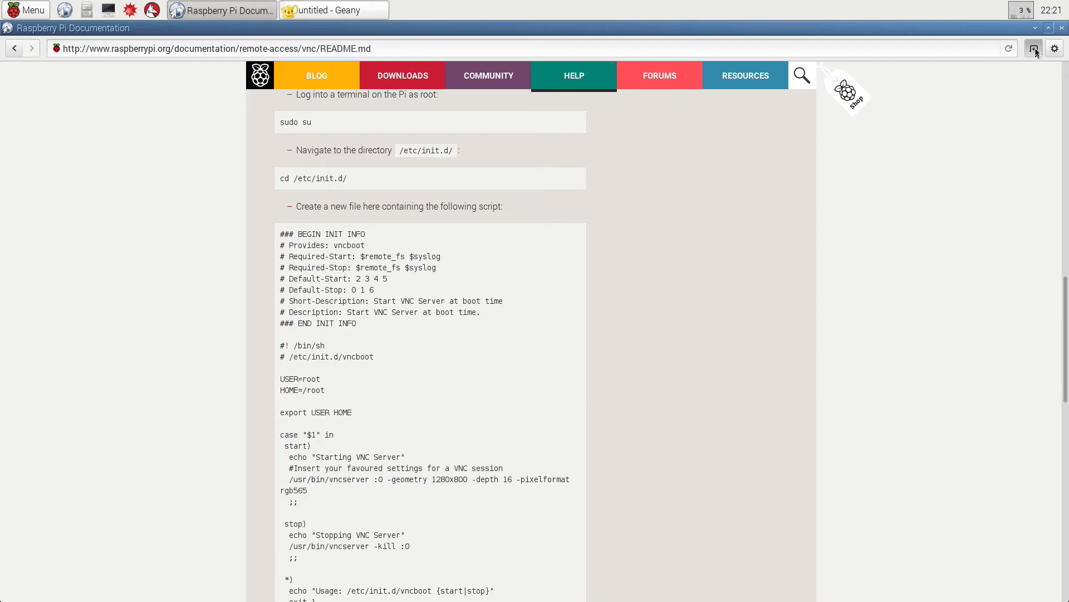
# Step: Load 'Welcome to Twitter' from Most Visited in a new tab, then minimize the browser
pyautogui.click(1033, 48)
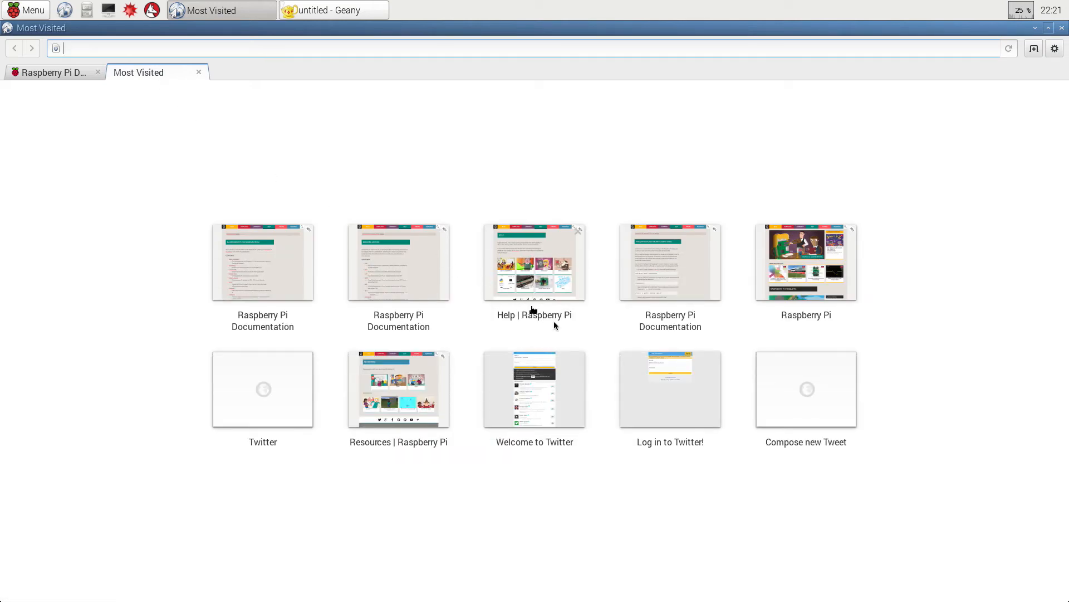
pyautogui.moveTo(551, 418)
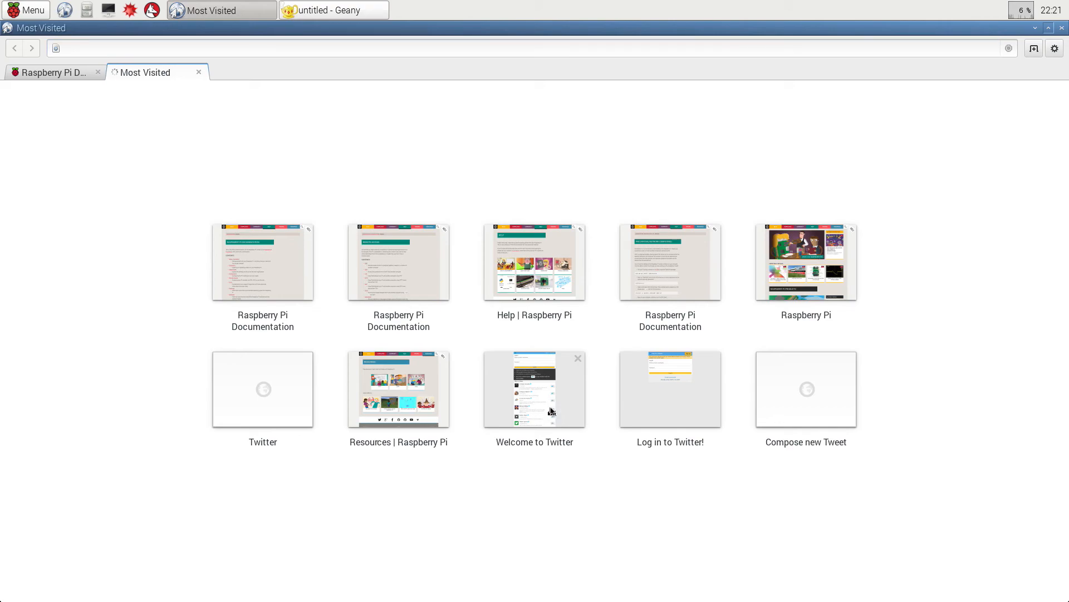
pyautogui.click(535, 388)
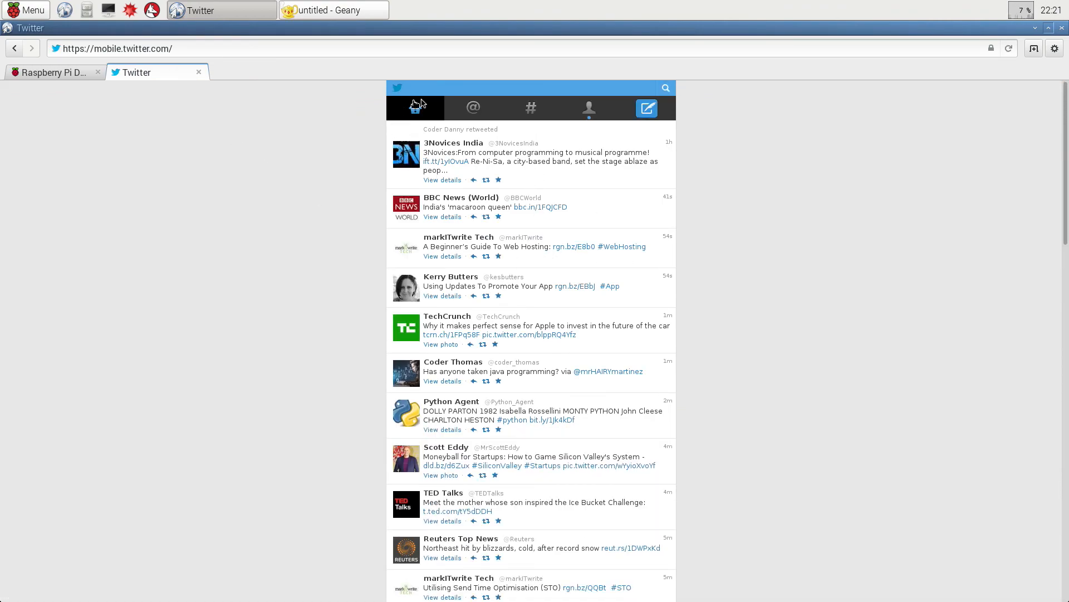
pyautogui.click(333, 10)
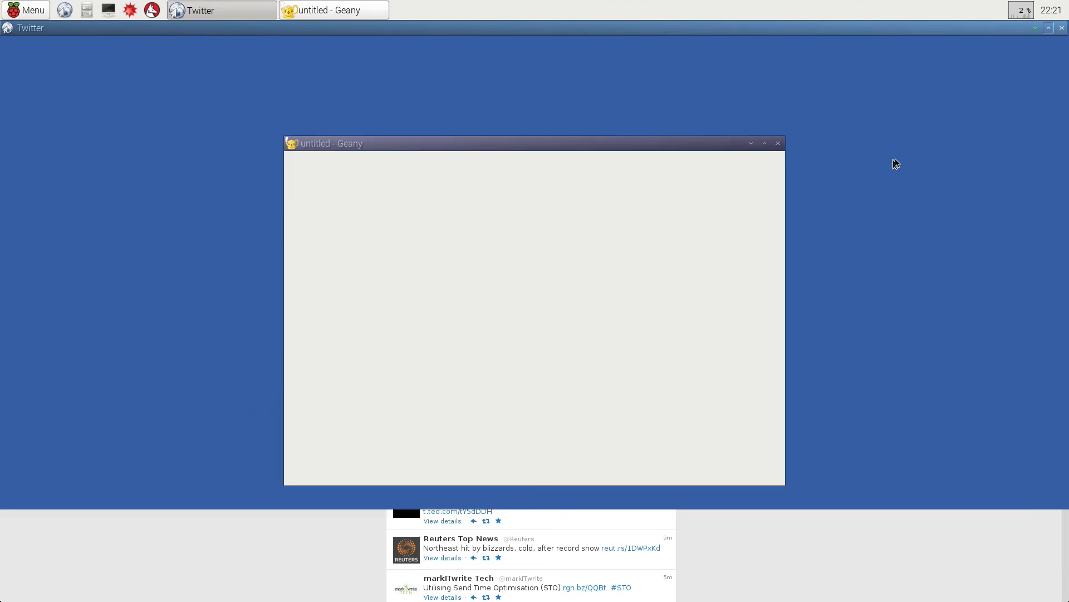
pyautogui.click(333, 10)
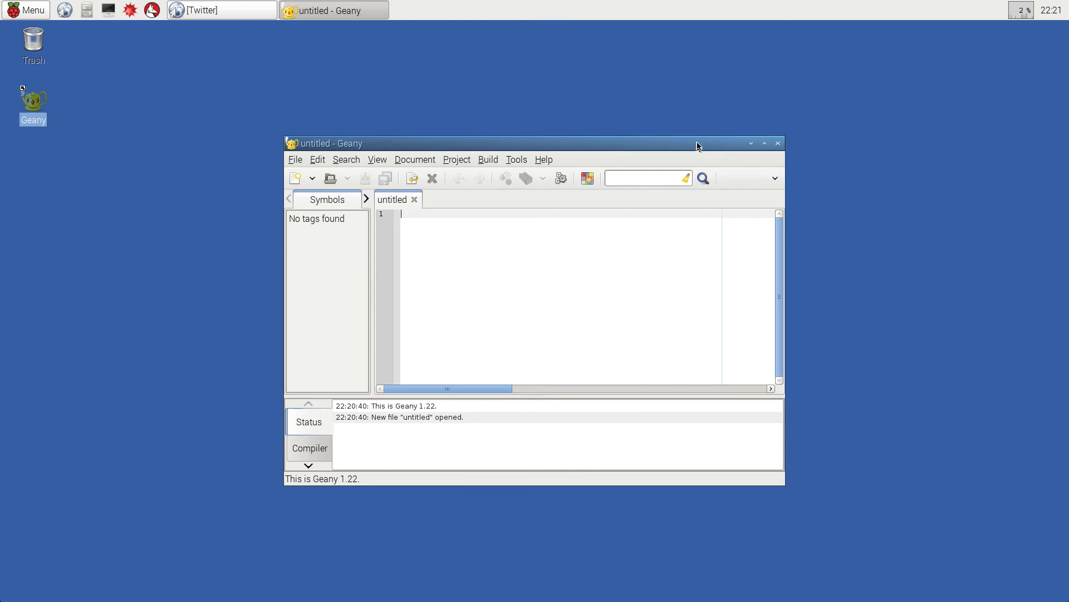
pyautogui.moveTo(720, 147)
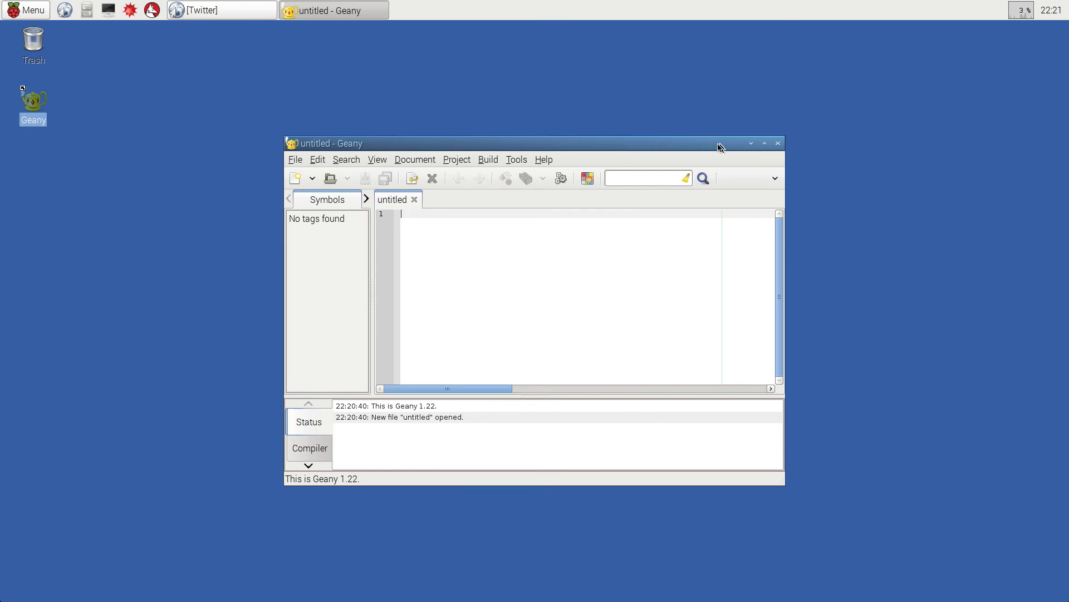
pyautogui.moveTo(711, 149)
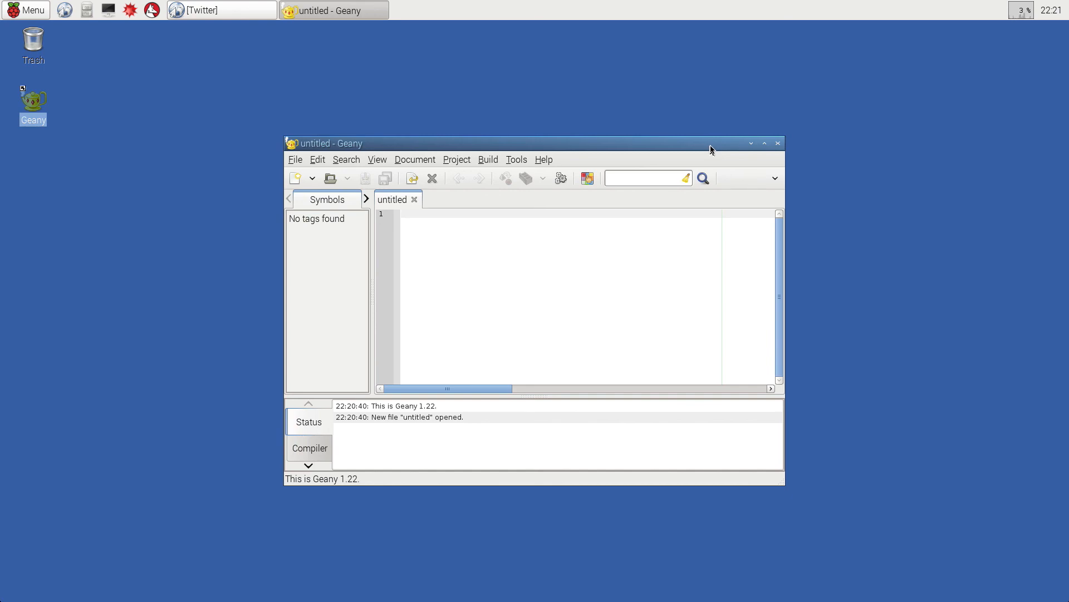
pyautogui.click(402, 213)
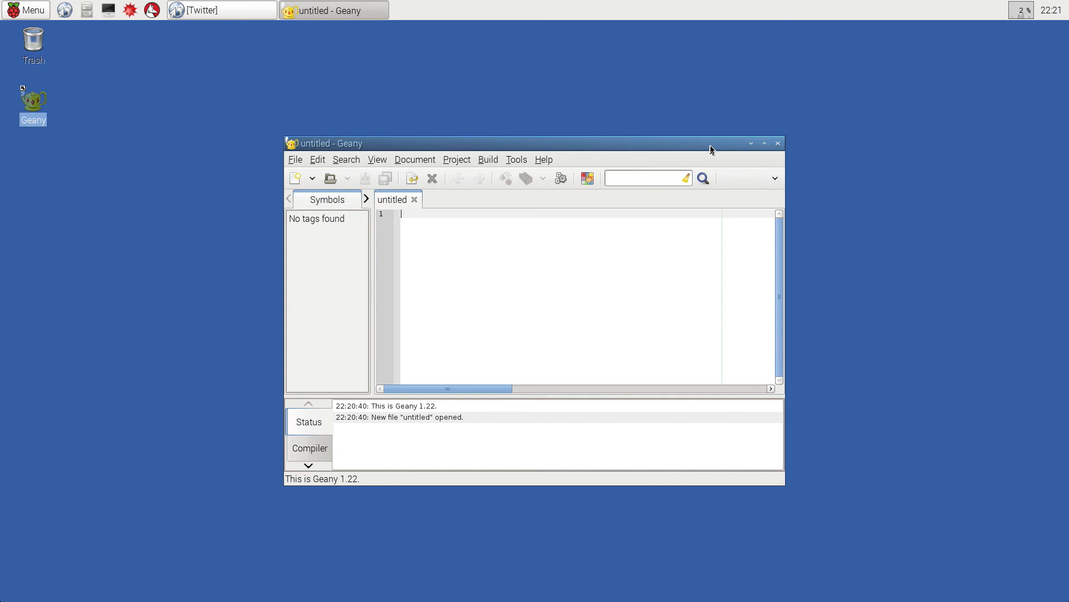